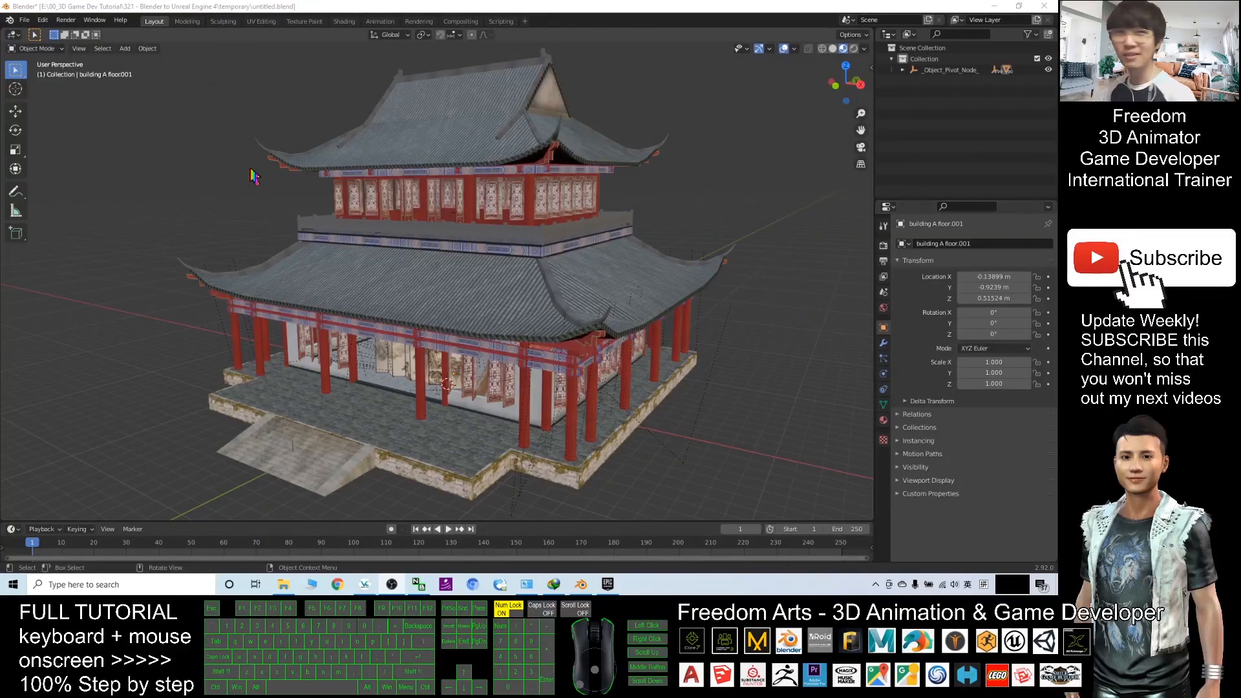
mouse_move(488, 285)
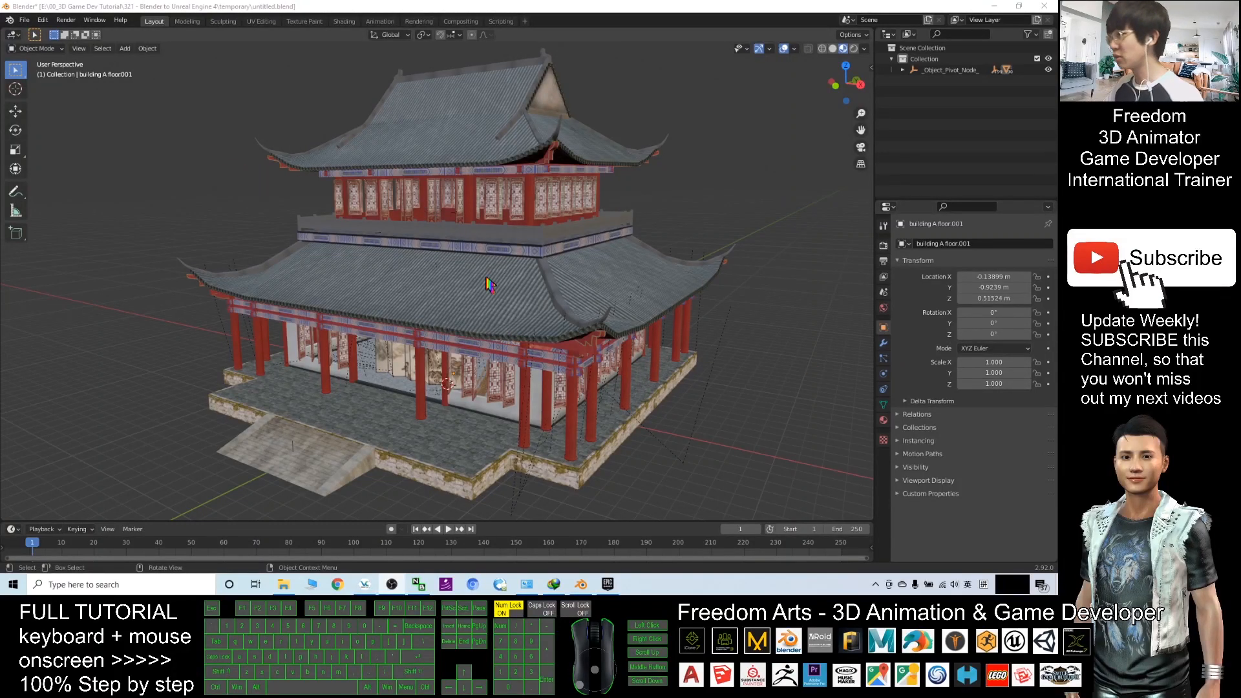
Step: Select the temple's lower roof, upper parts and front stairs in the viewport
left_click(566, 253)
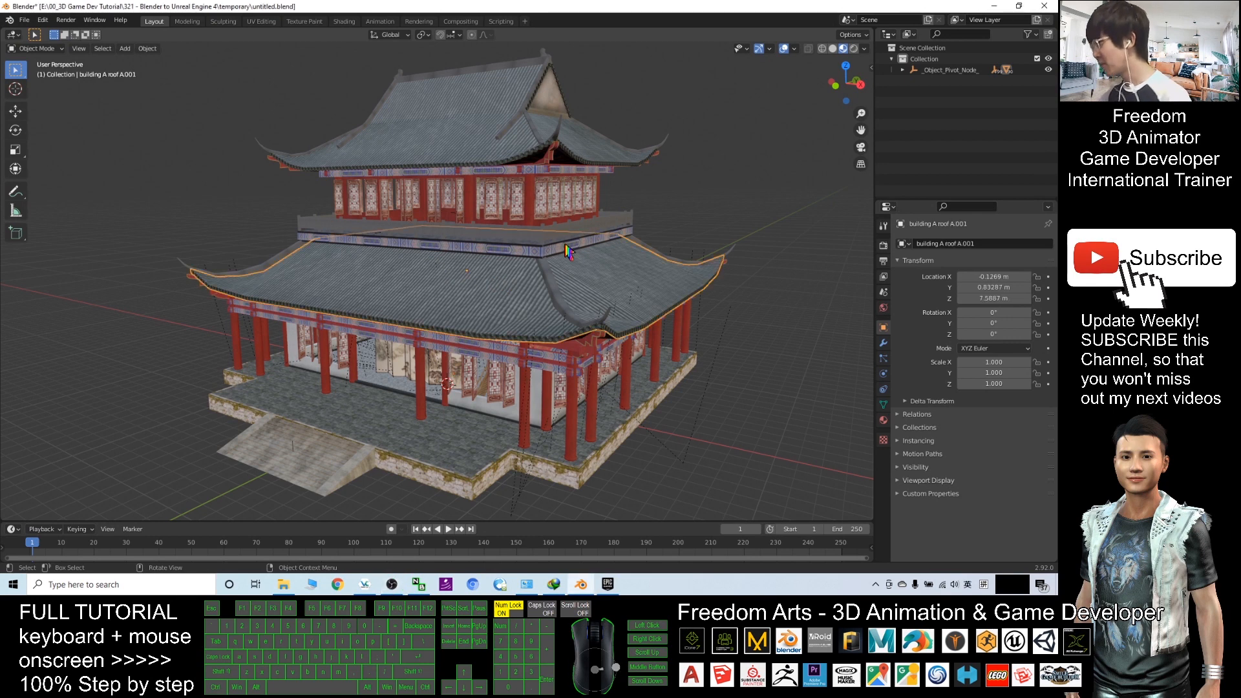
mouse_move(664, 203)
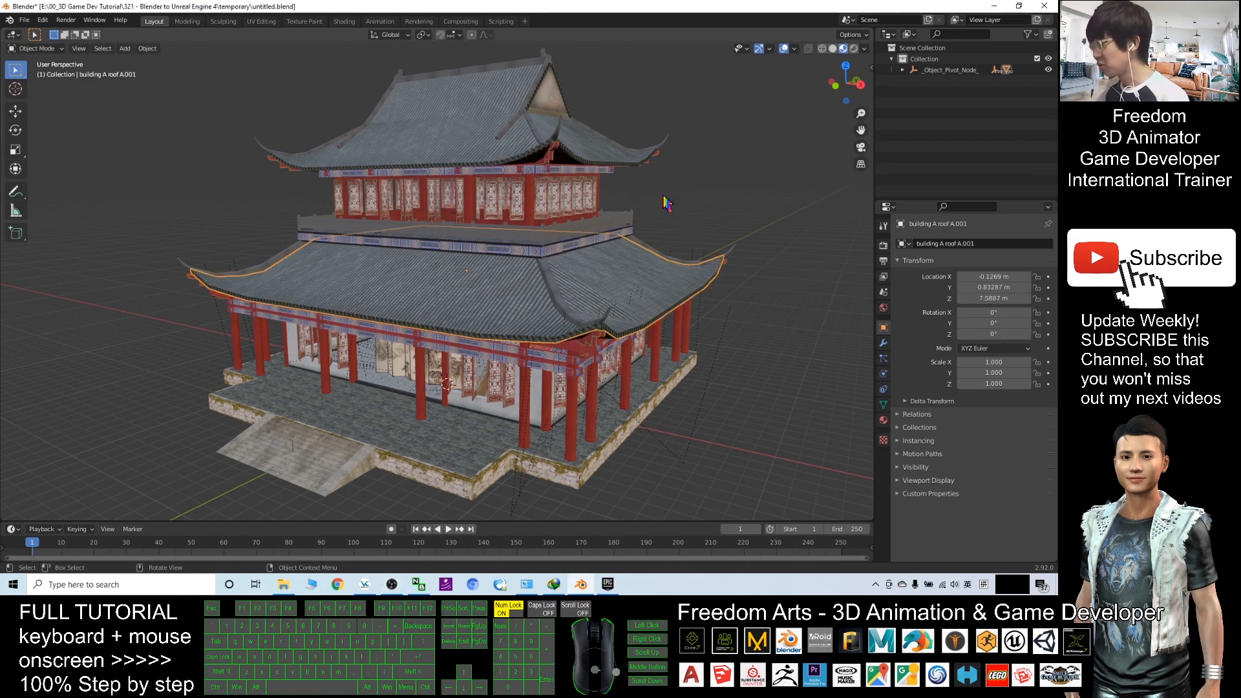
mouse_move(615, 239)
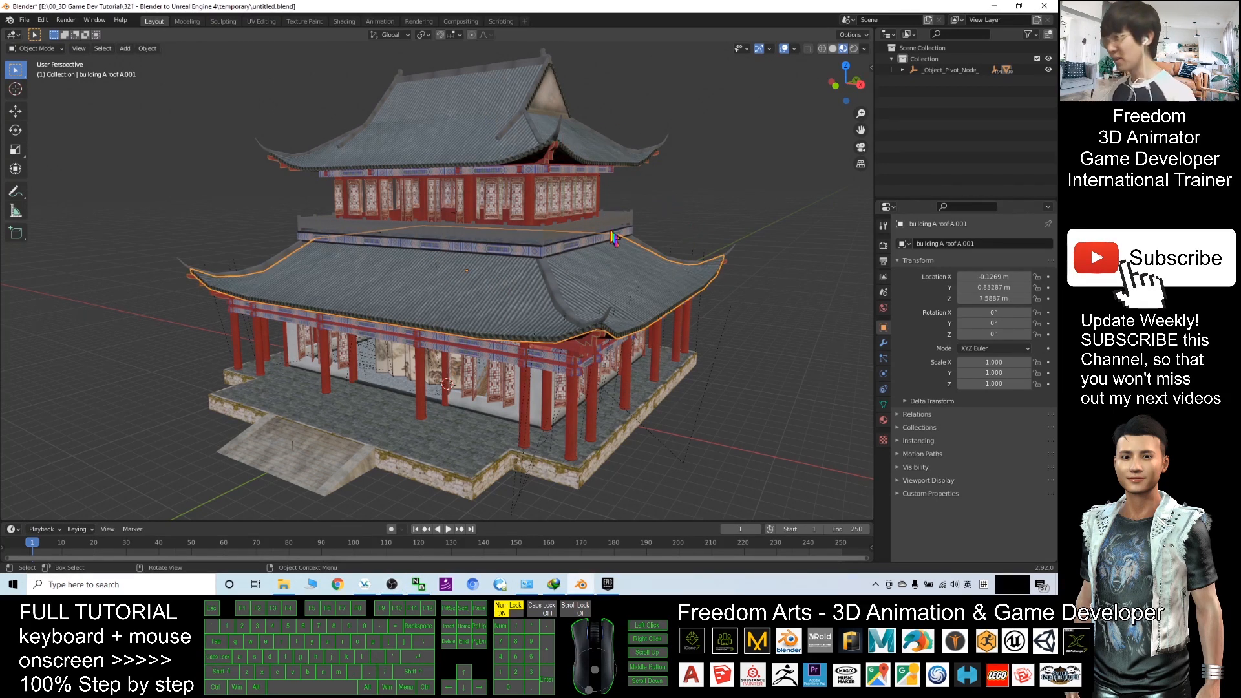
mouse_move(515, 332)
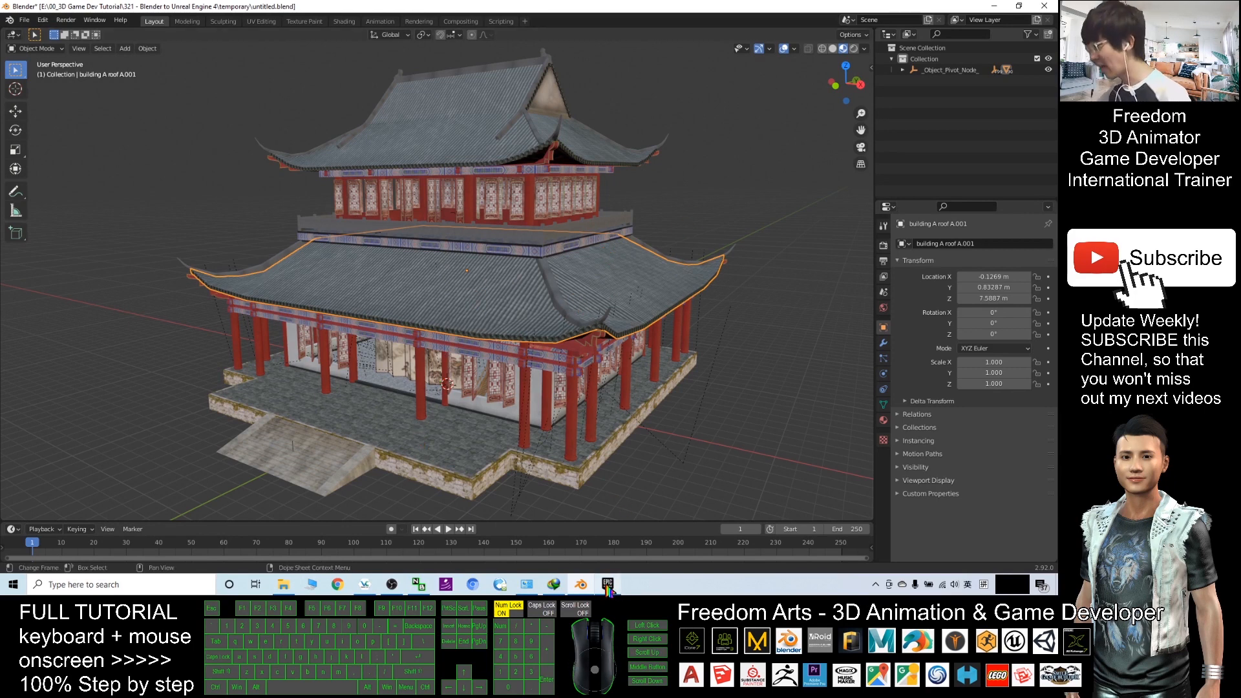
left_click(607, 584)
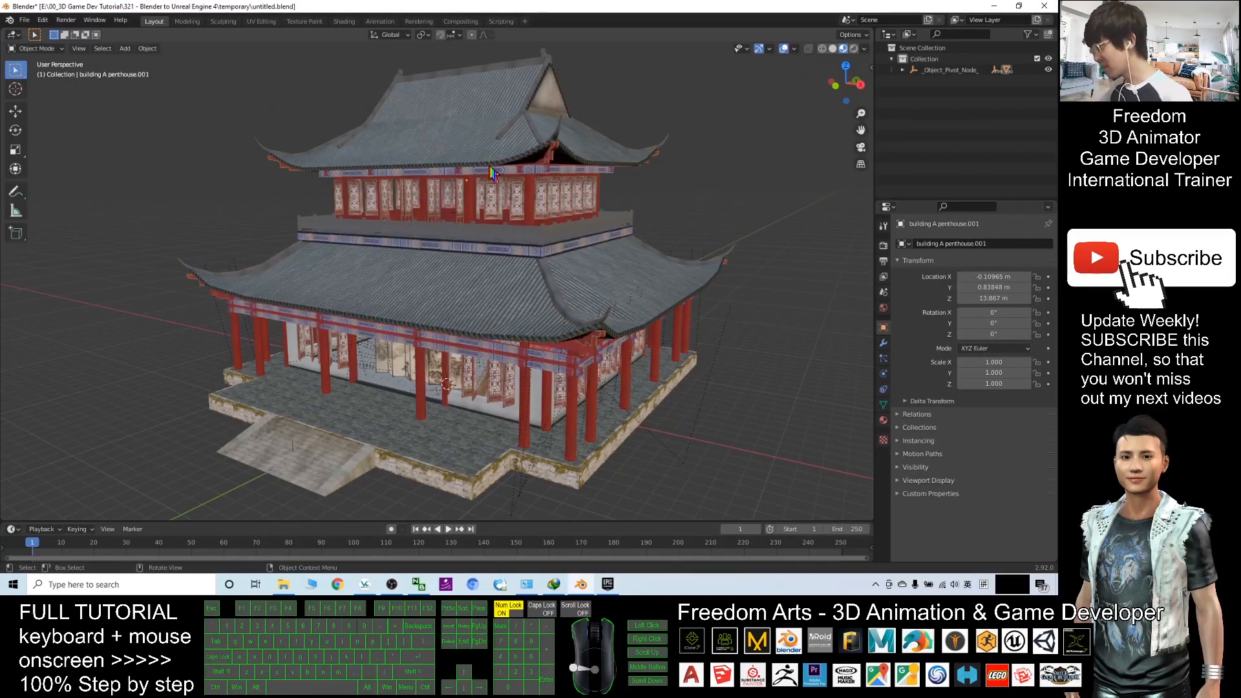
left_click(451, 277)
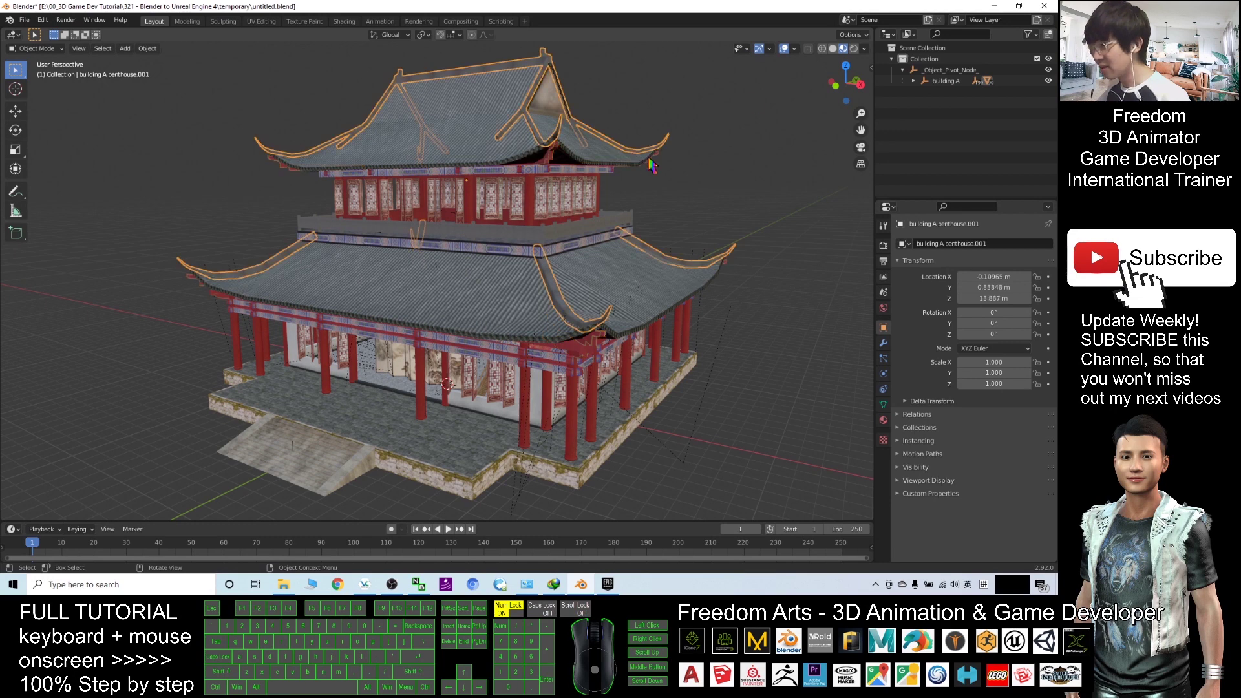
left_click(913, 80)
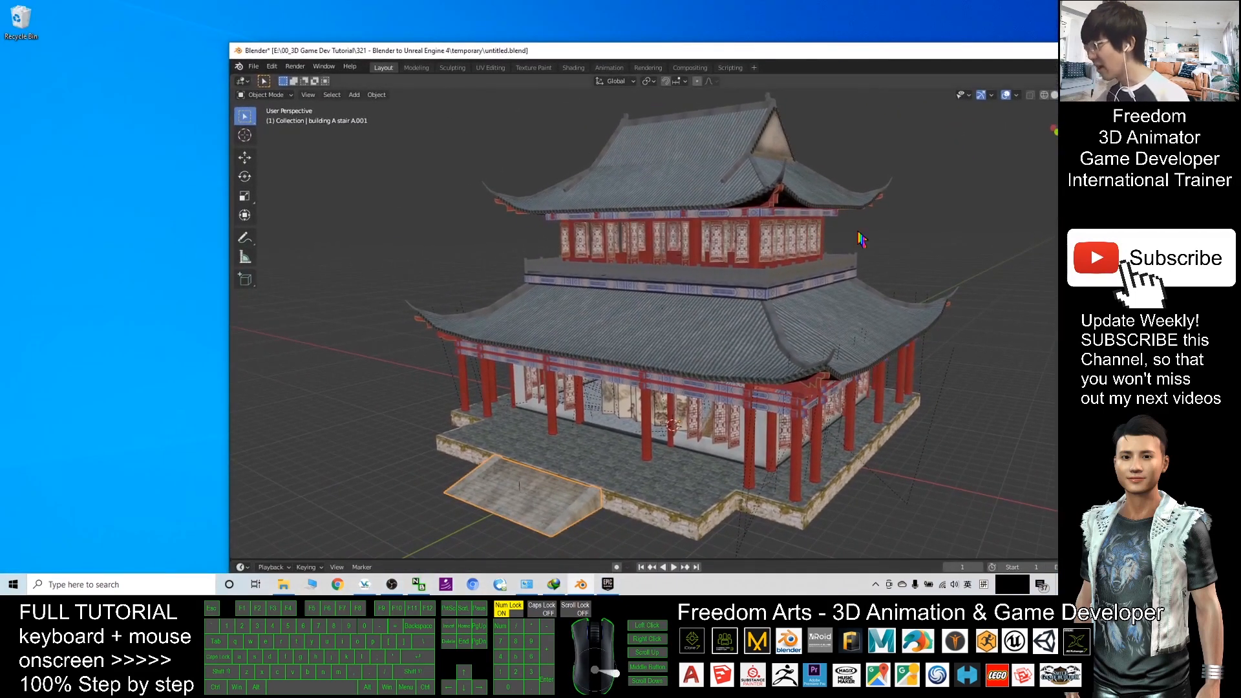
mouse_move(667, 293)
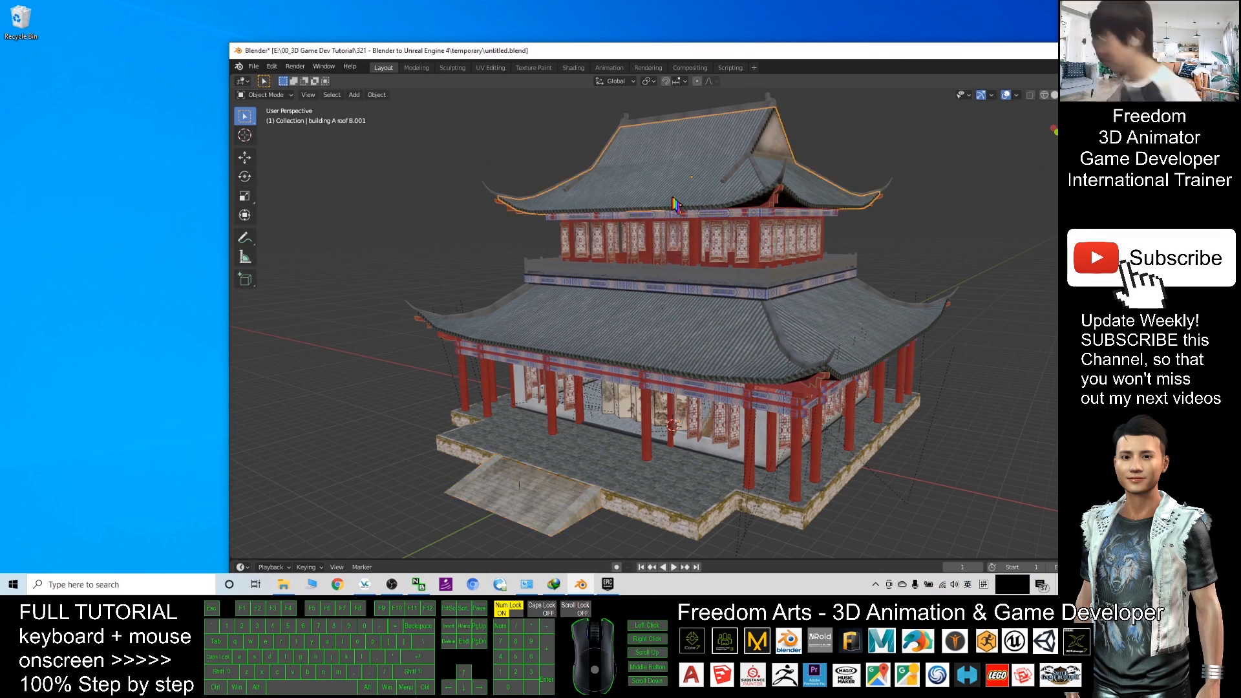
Step: Show the export format list from the File menu with FBX highlighted
left_click(253, 66)
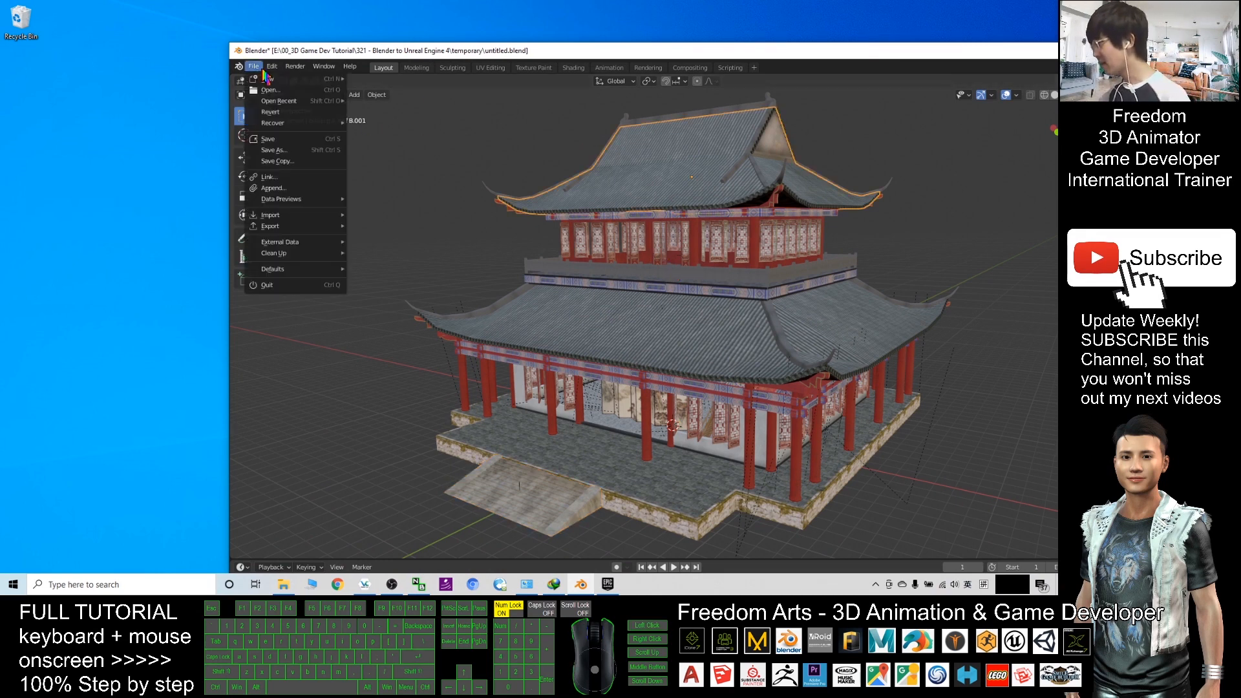
left_click(270, 225)
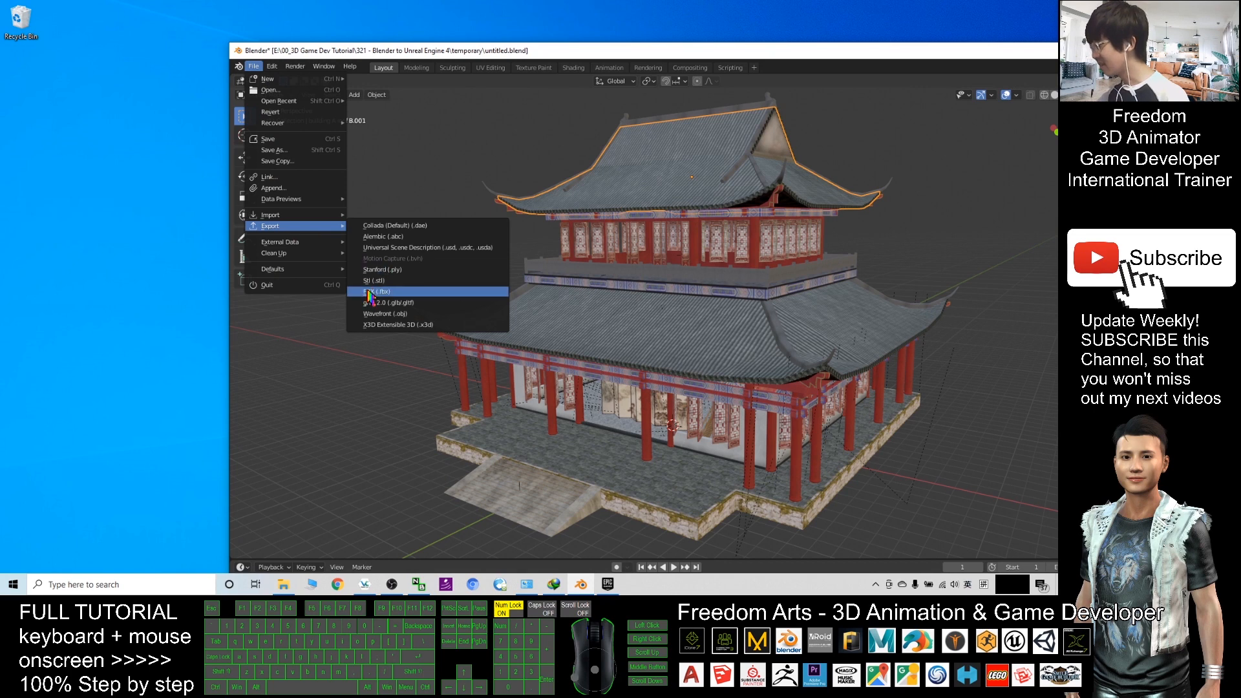
Step: Set the FBX export to the Desktop under the name 'building 01'
left_click(374, 291)
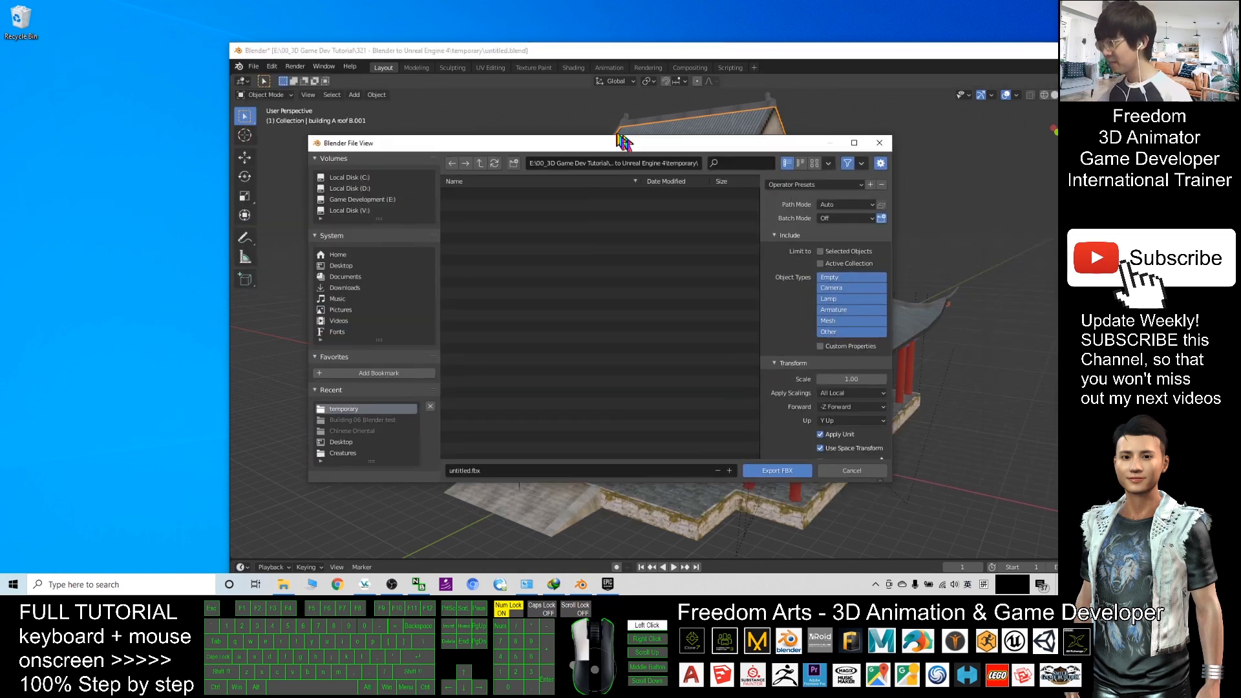
left_click(340, 442)
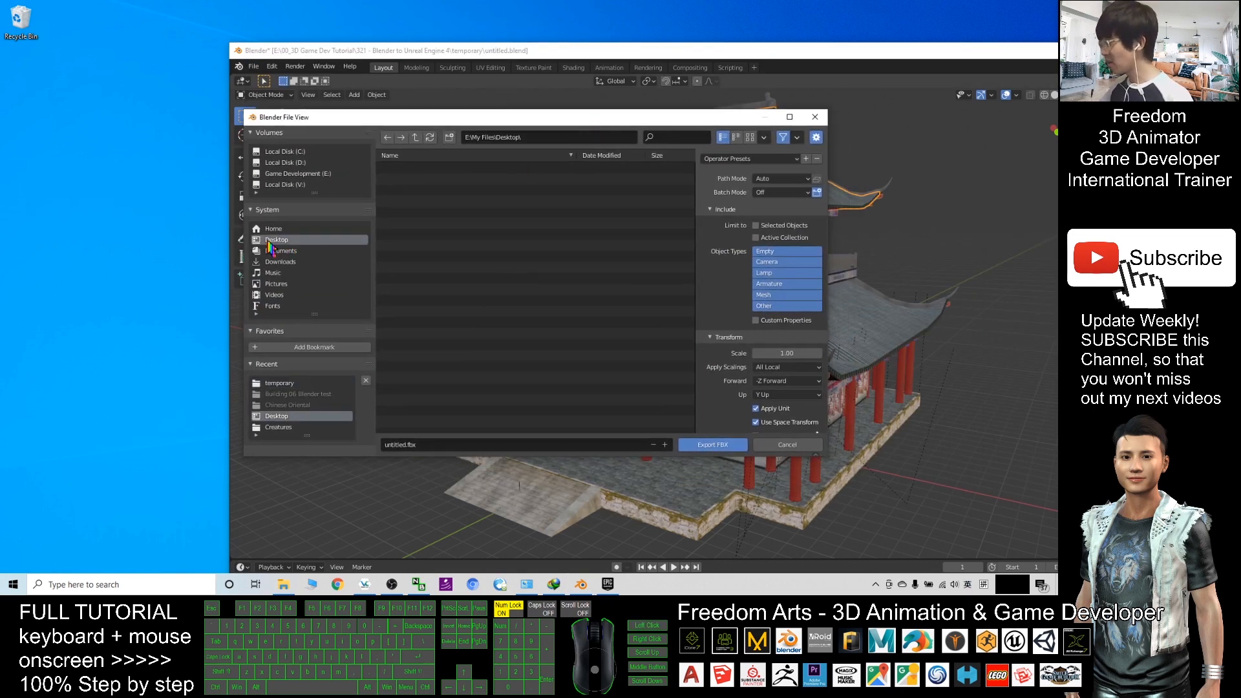
left_click(427, 444)
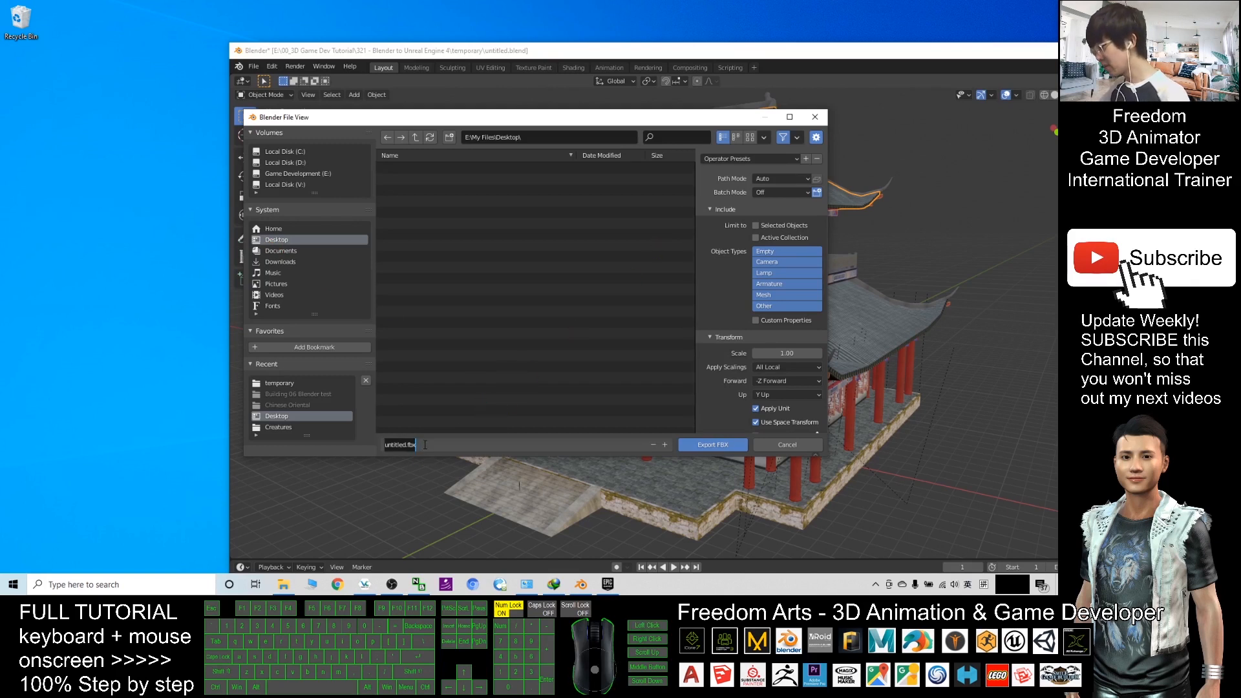
type("building 01")
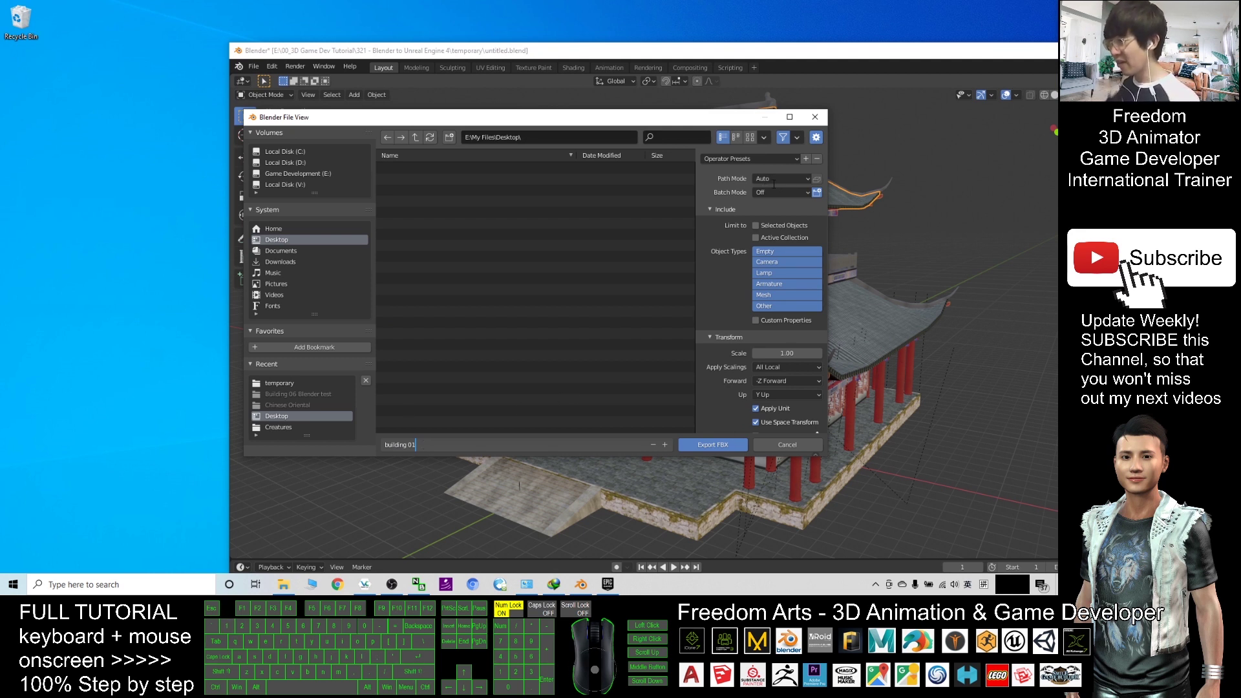
Step: Set Path Mode to Copy and export the temple as building 01.fbx
left_click(780, 178)
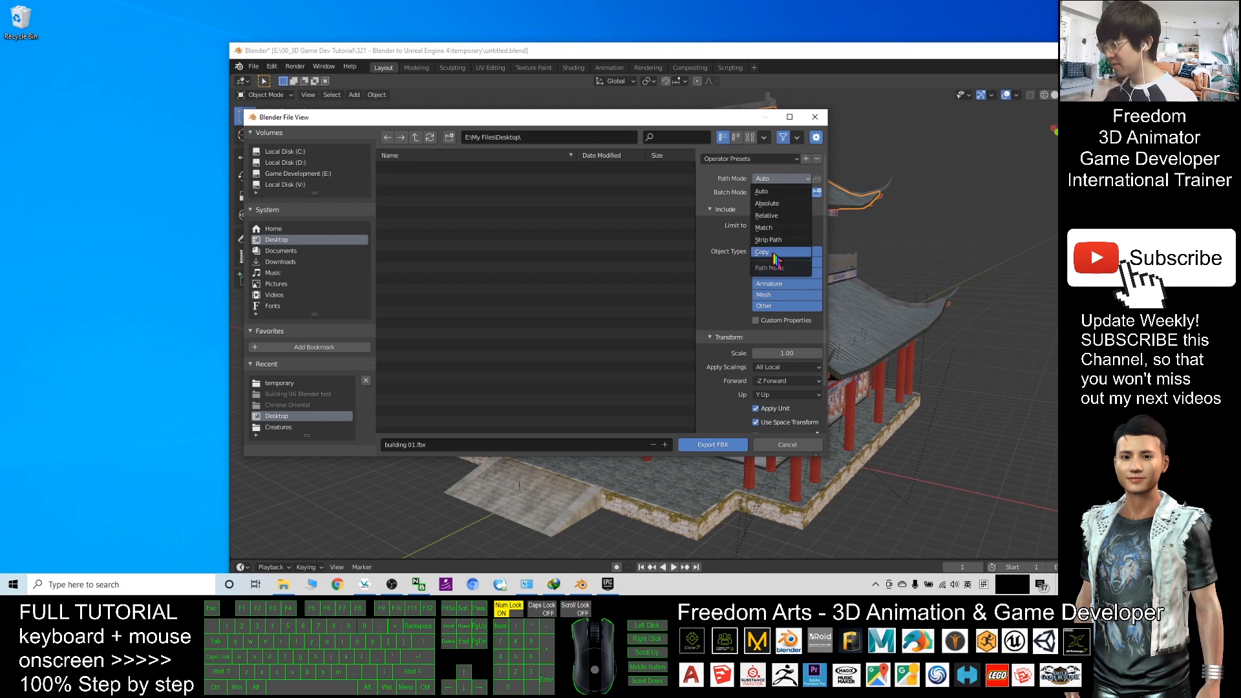
left_click(761, 252)
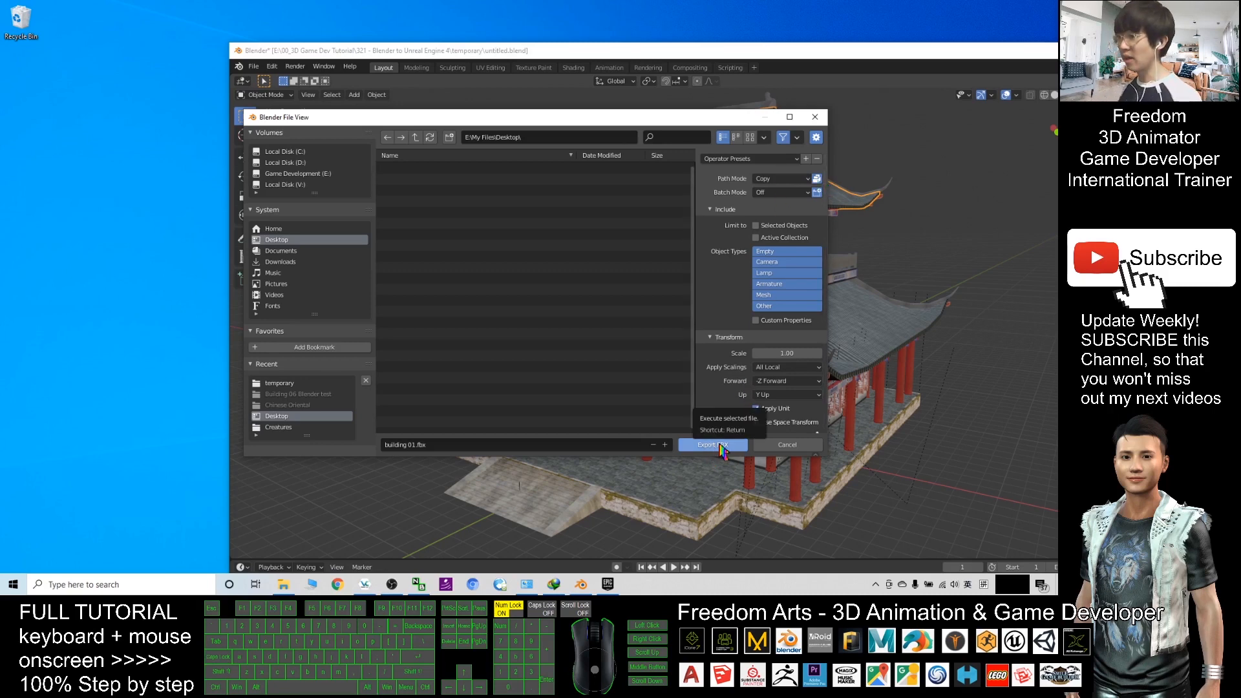
left_click(711, 444)
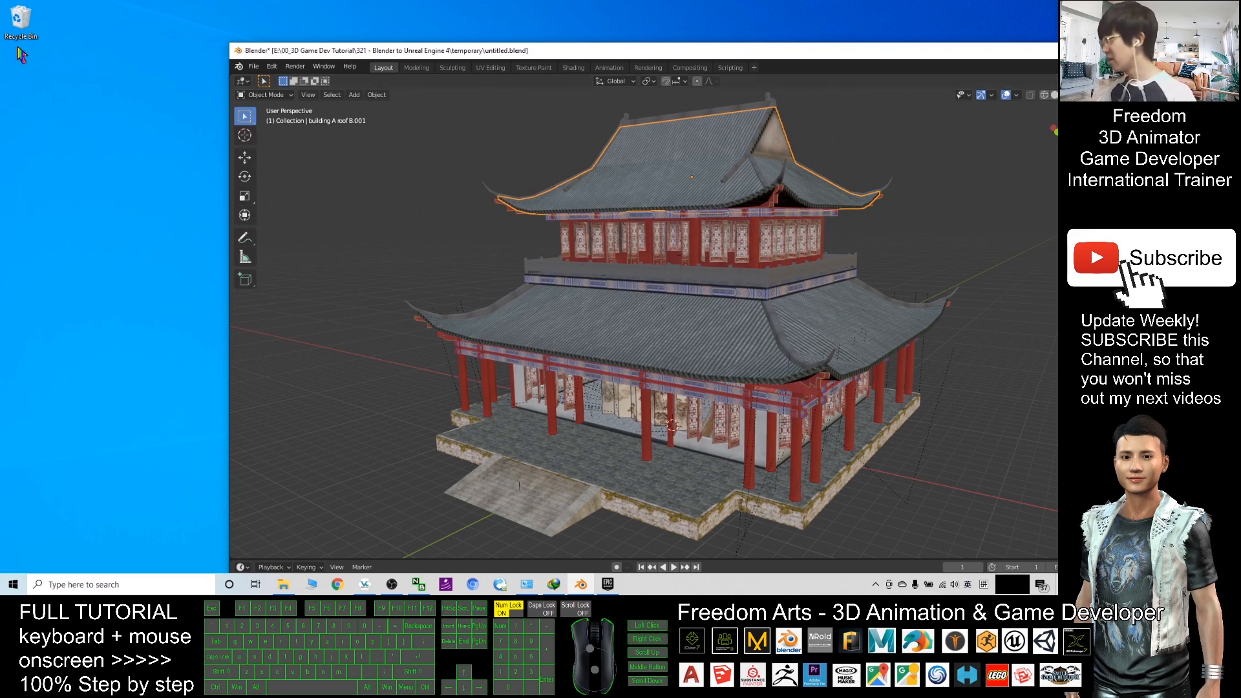
mouse_move(45, 80)
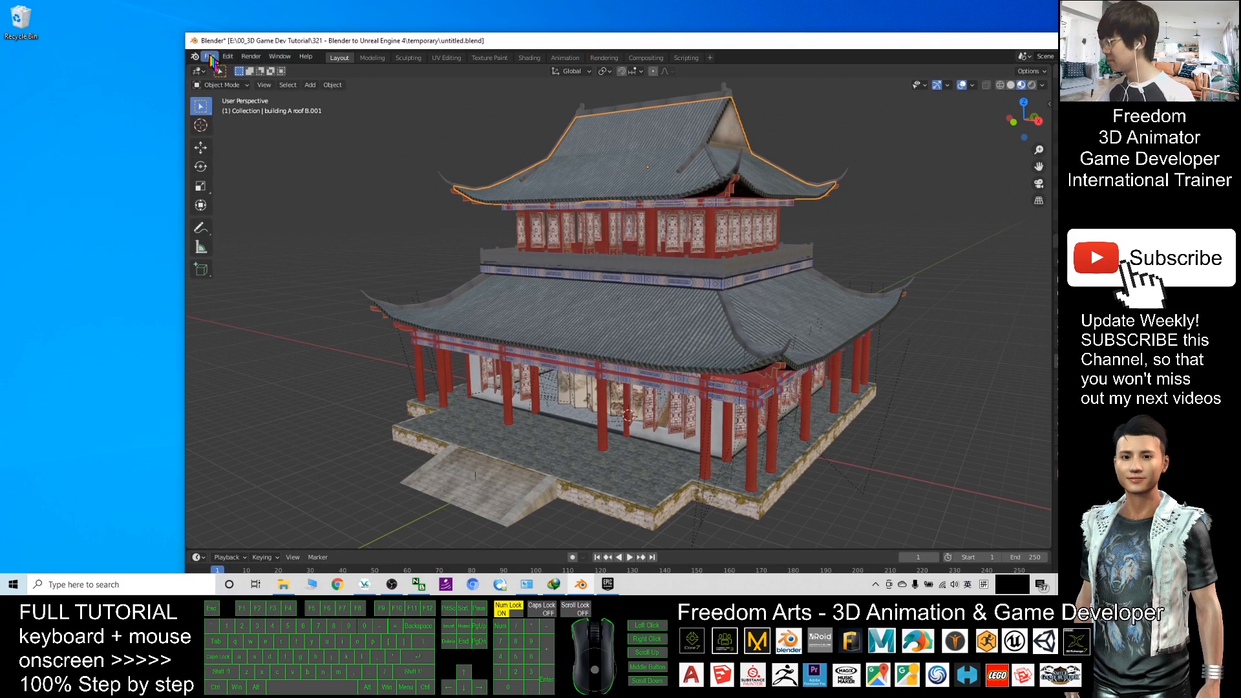
left_click(210, 56)
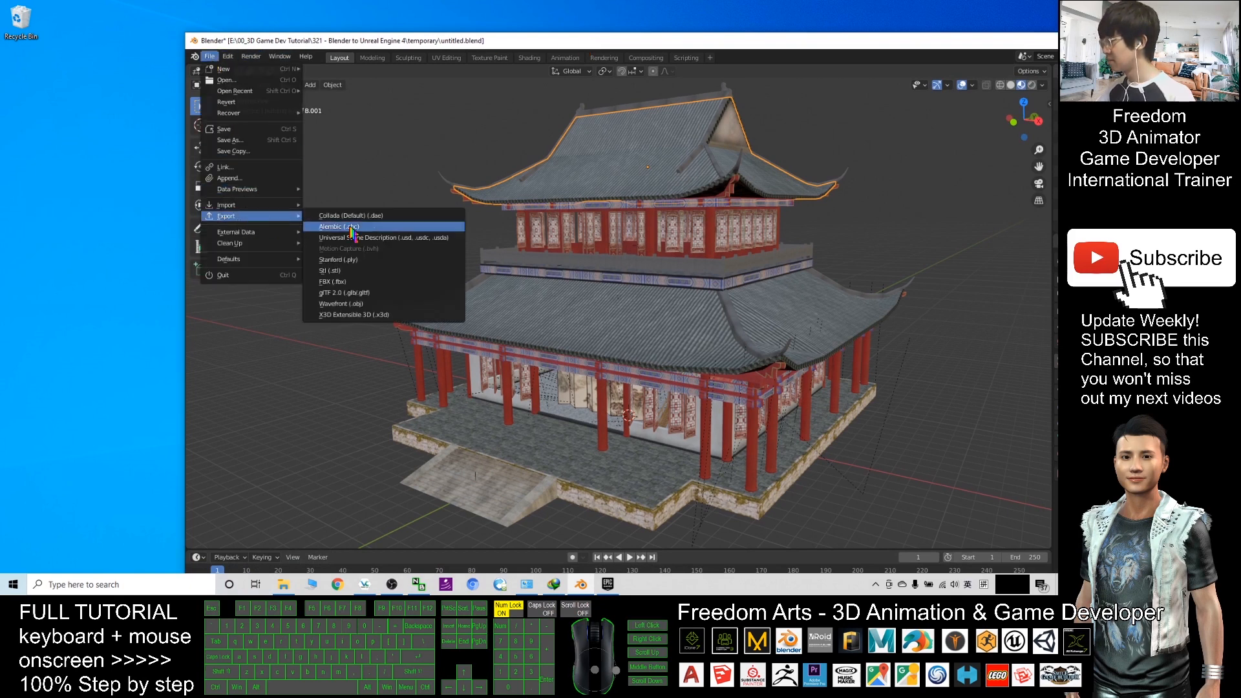
left_click(332, 280)
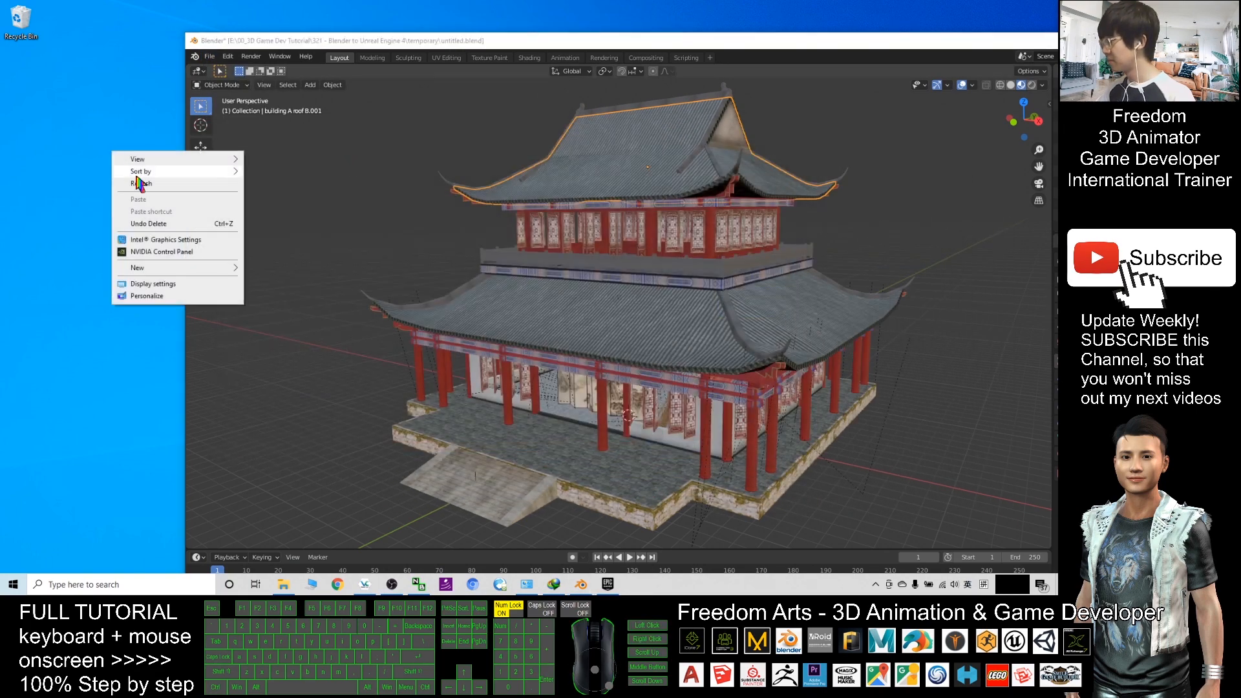
left_click(142, 184)
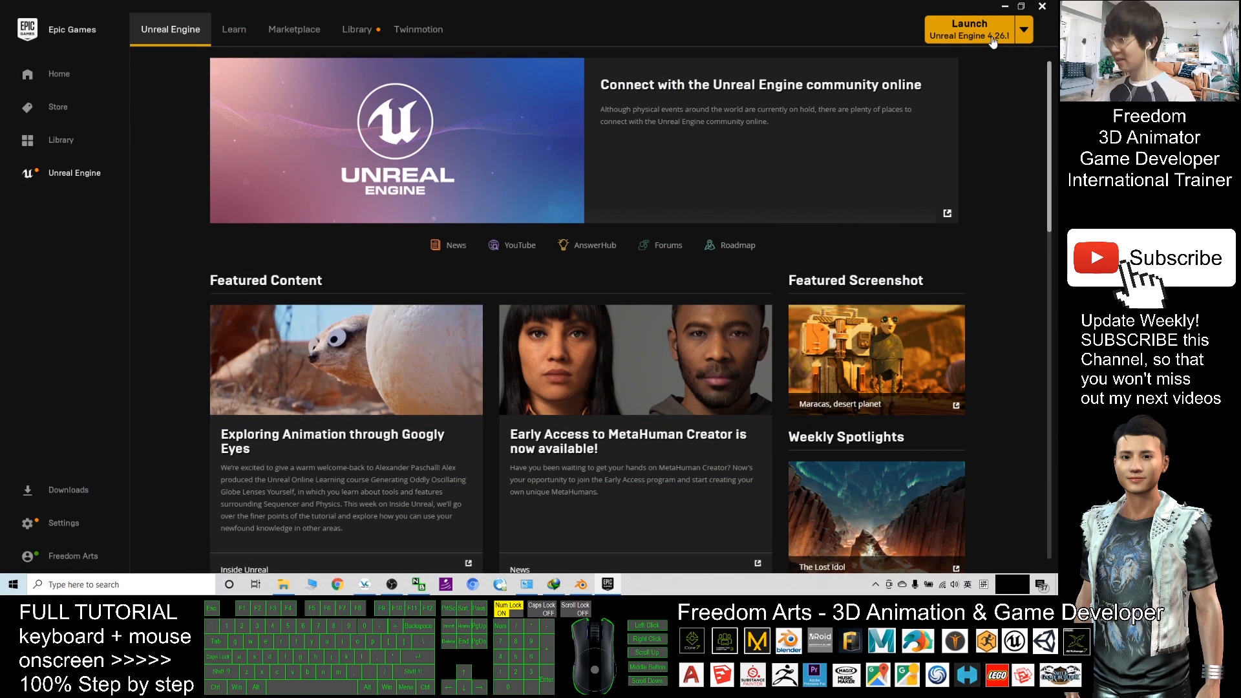
Step: Launch Unreal Engine 4.26.1 from the launcher's yellow Launch button
left_click(968, 23)
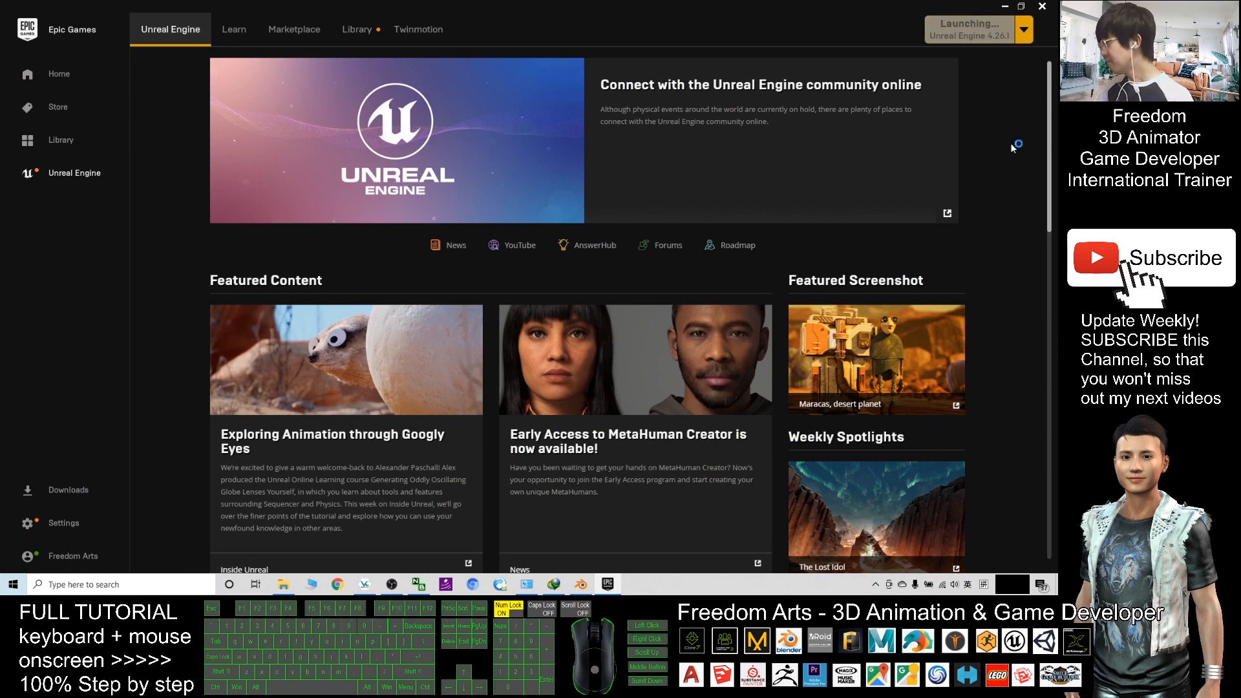
mouse_move(994, 152)
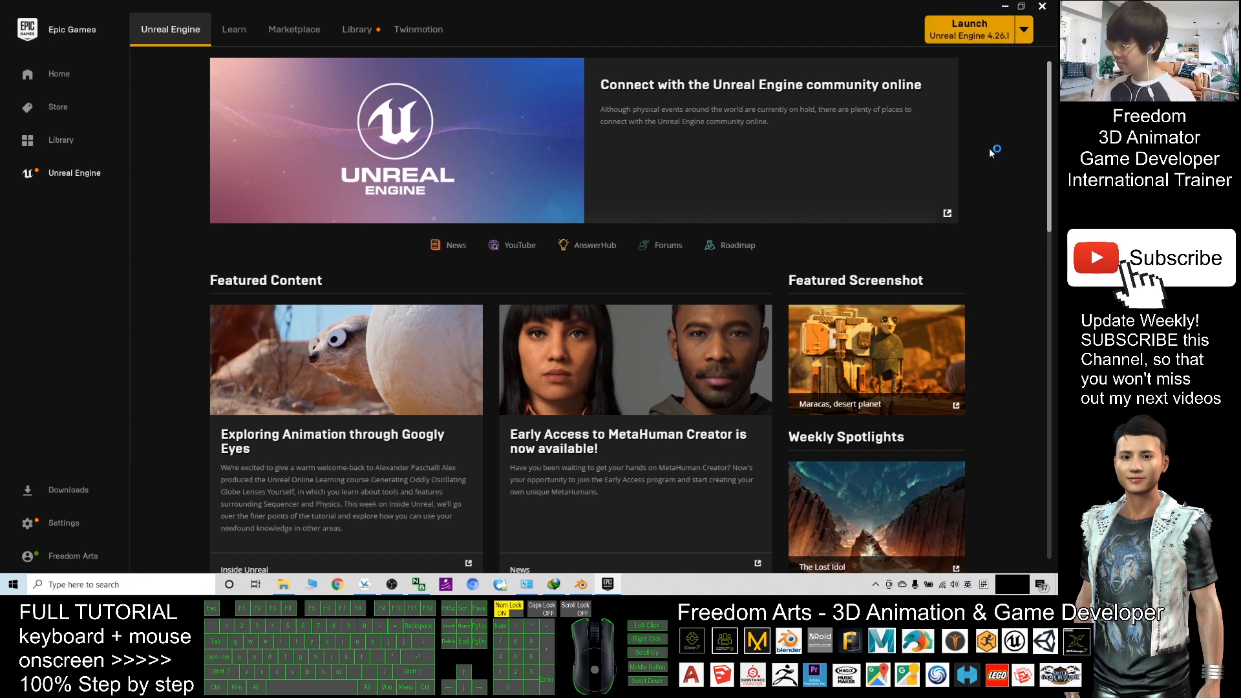
mouse_move(994, 156)
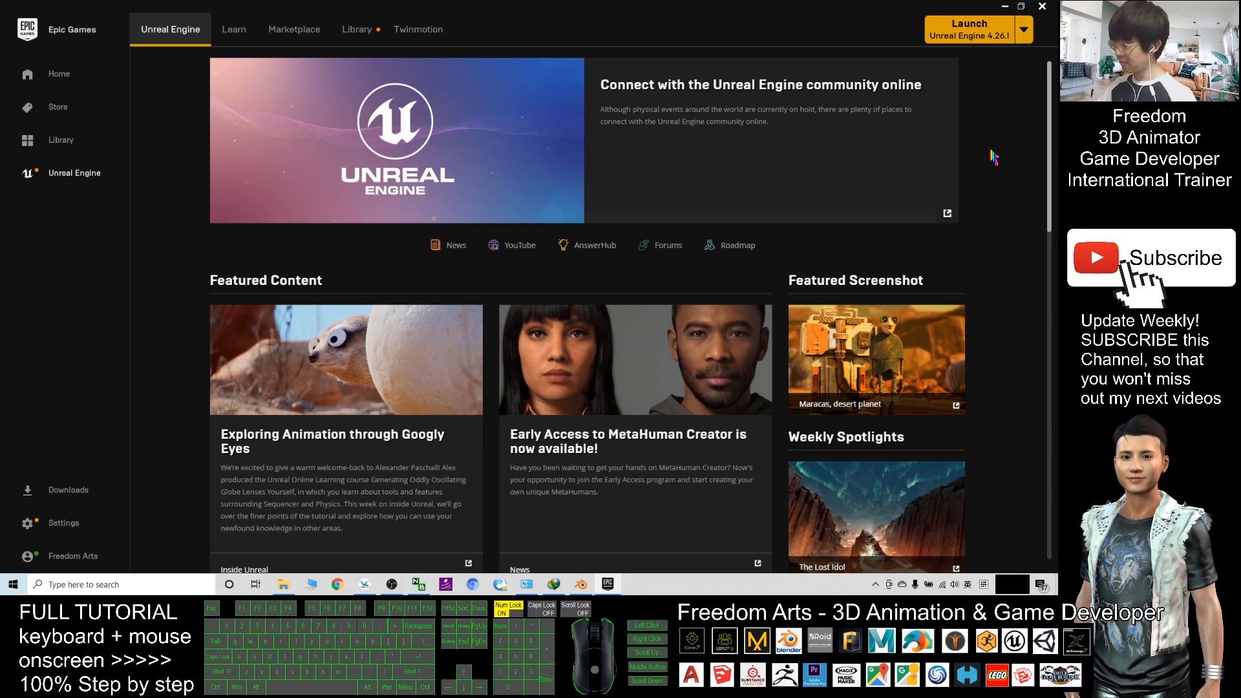
left_click(967, 23)
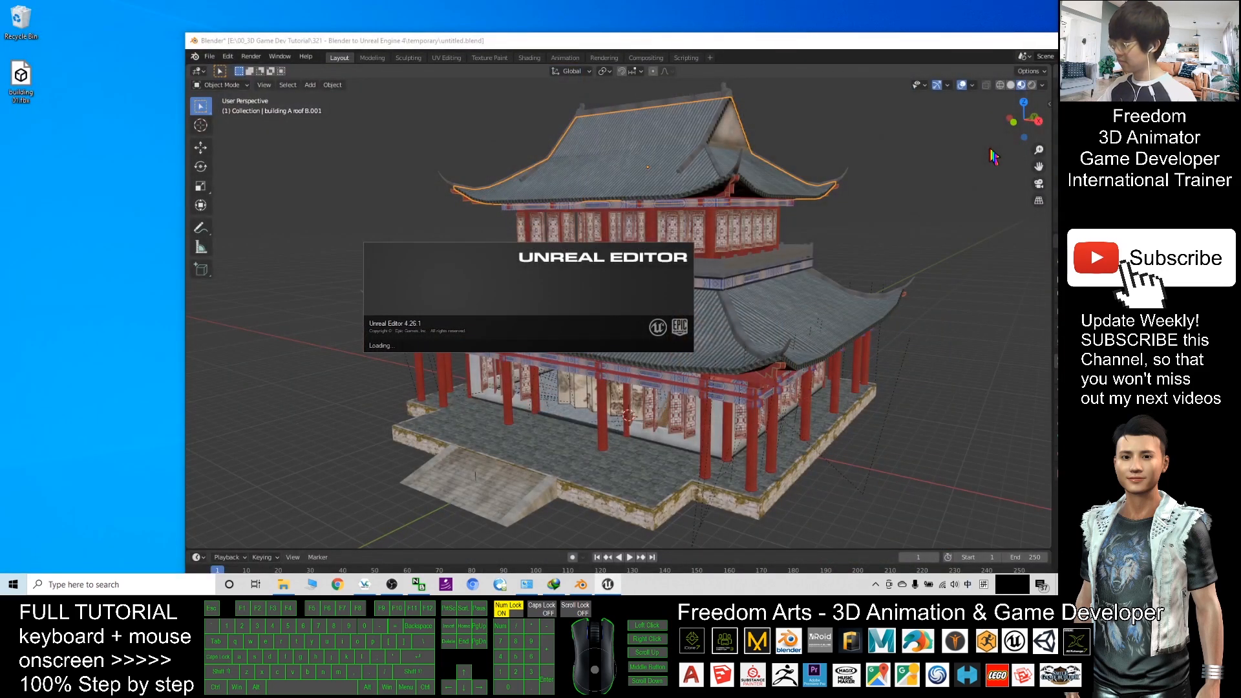
mouse_move(678, 232)
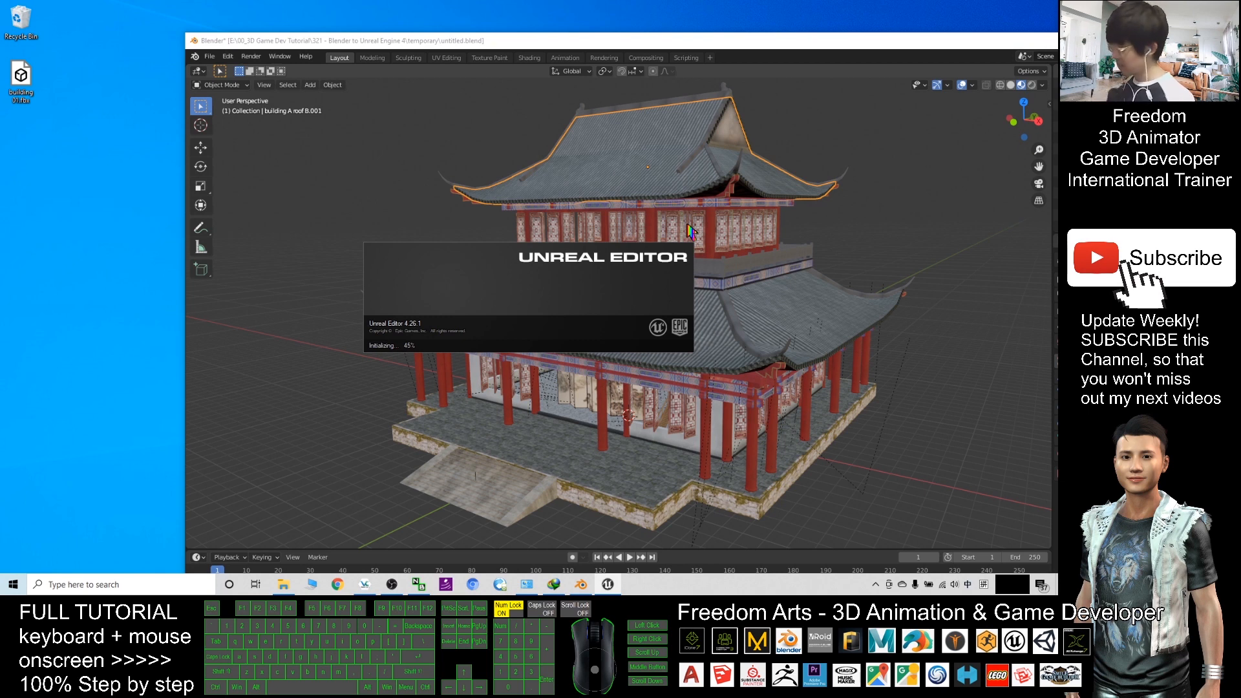
mouse_move(661, 150)
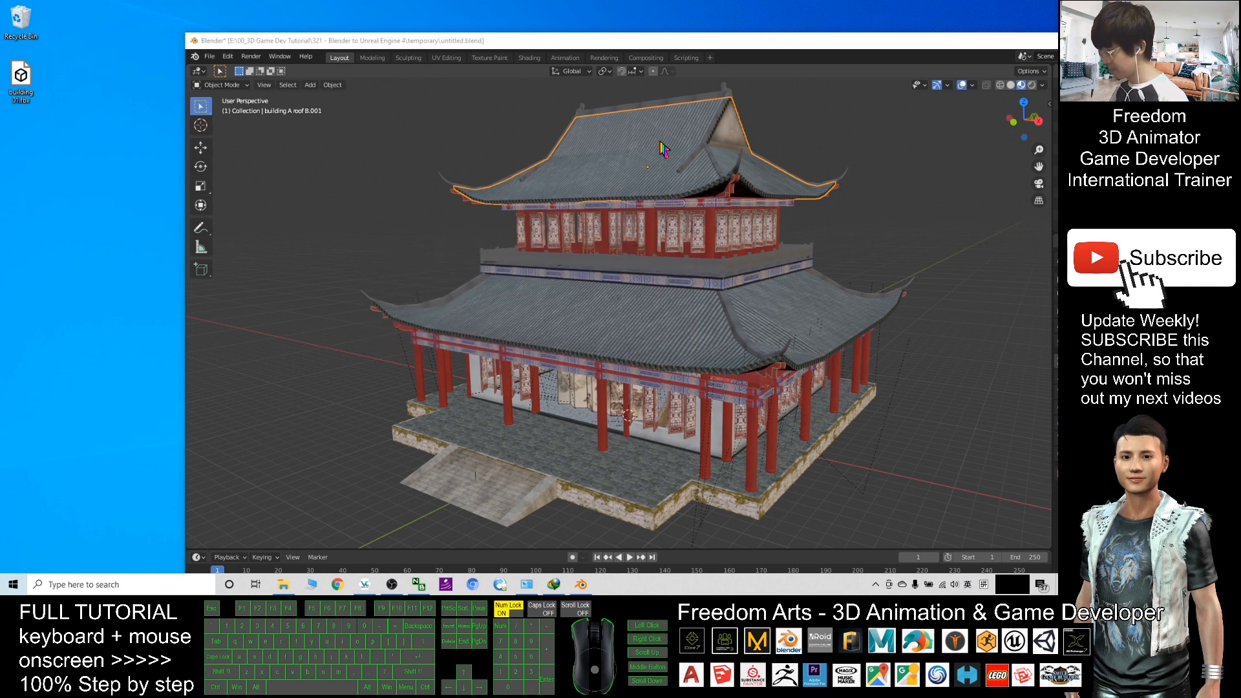
Step: Let the Unreal Editor finish loading until the Project Browser appears
left_click(604, 584)
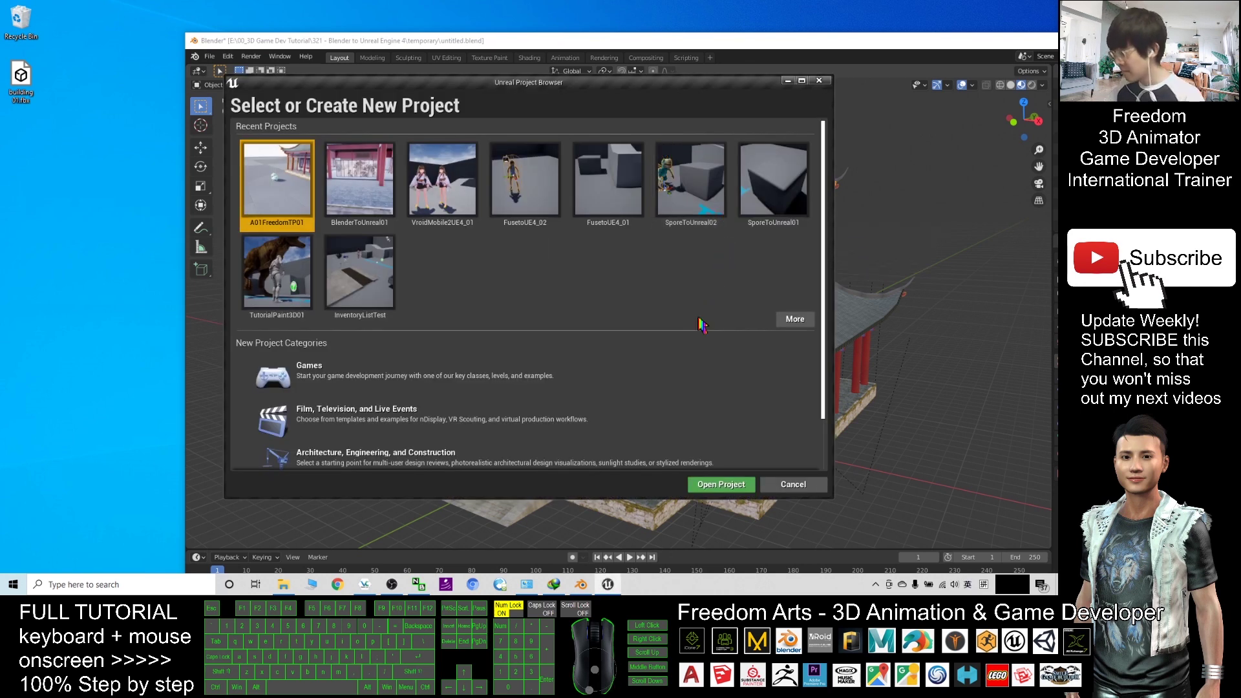
mouse_move(332, 384)
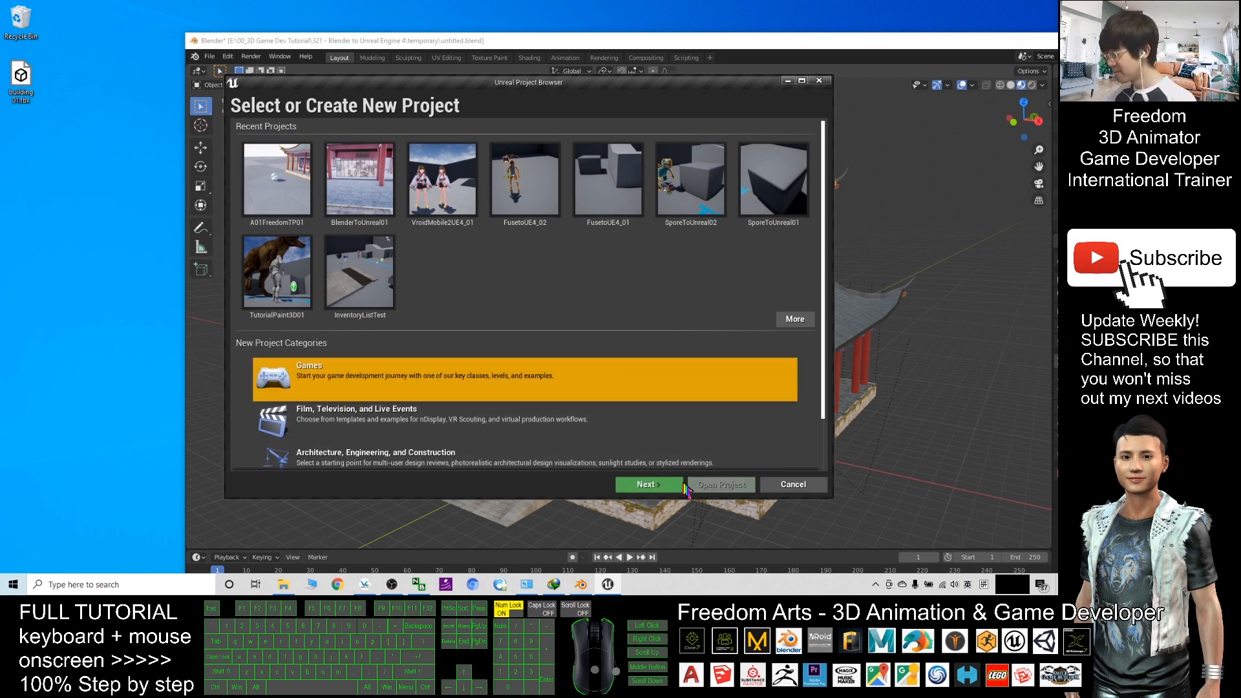
Step: Choose the Games category with the Third Person template and reach Project Settings
left_click(647, 484)
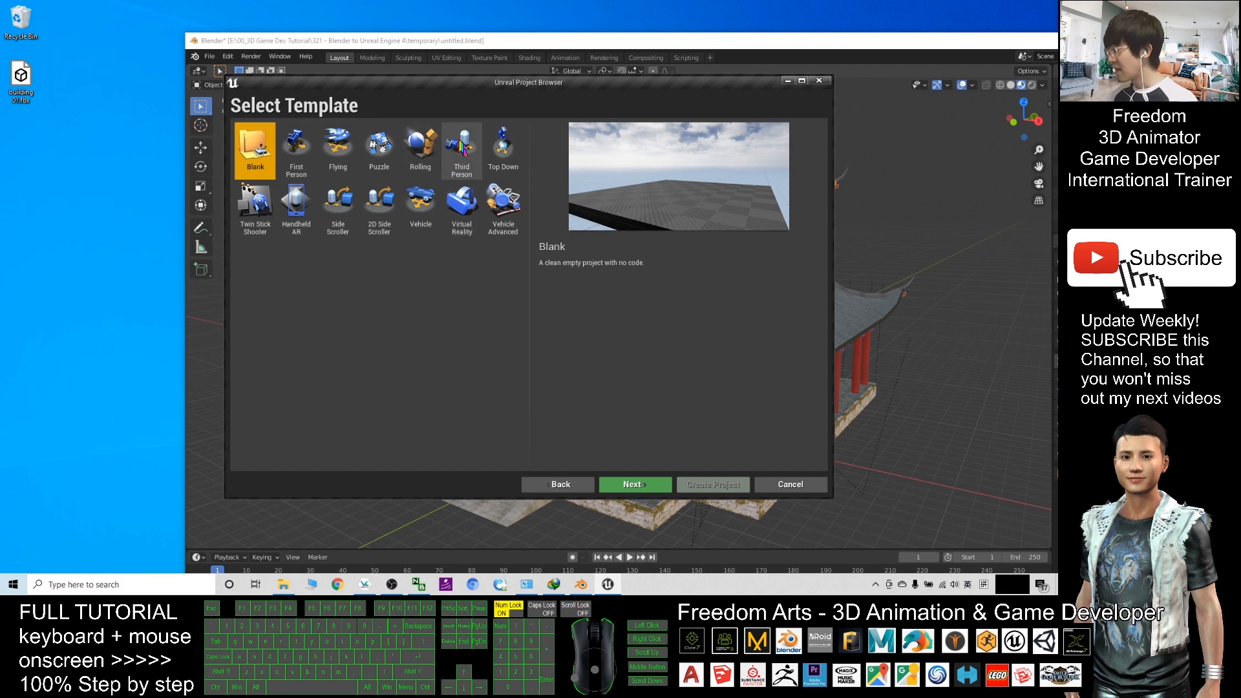
left_click(460, 149)
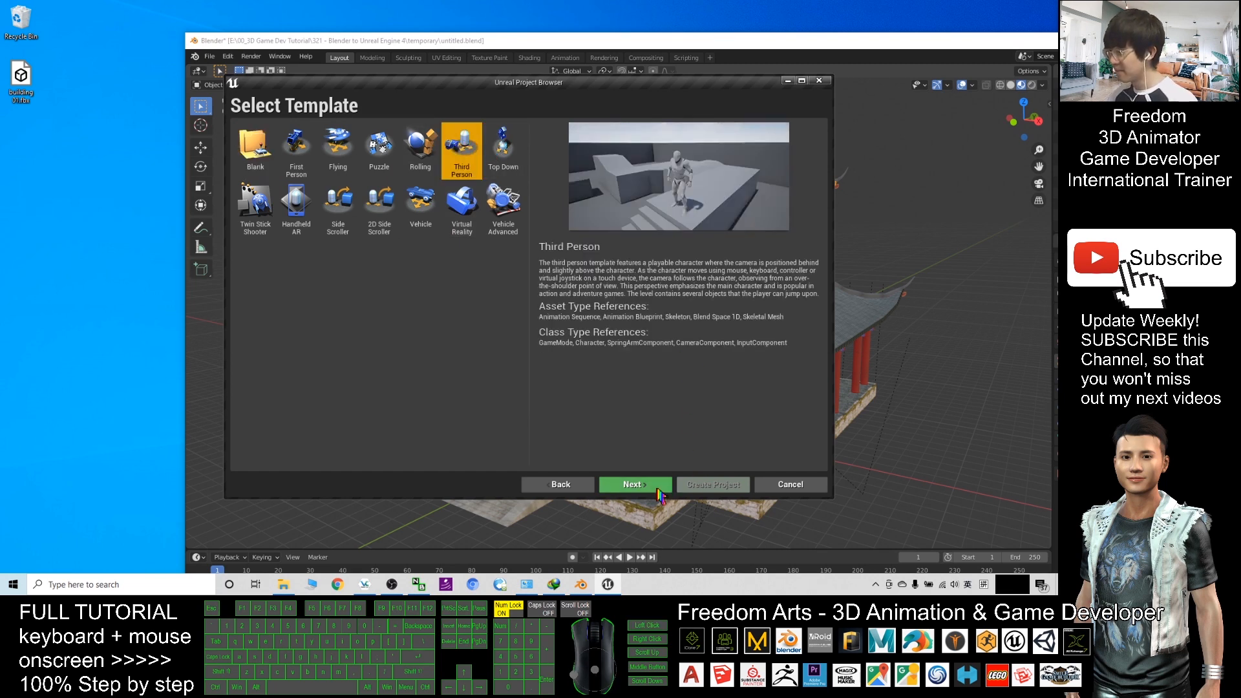
left_click(633, 483)
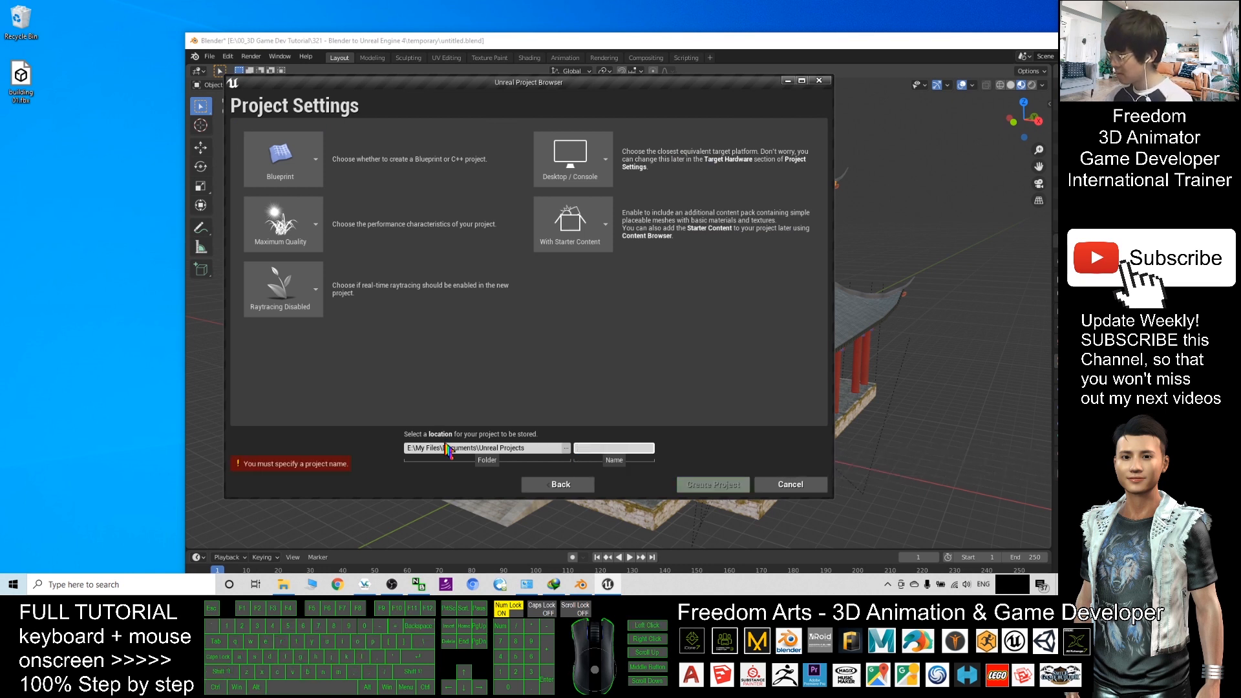
Step: Name the project BlenderToUE4_01 and create it
type("BlenderToUnreal")
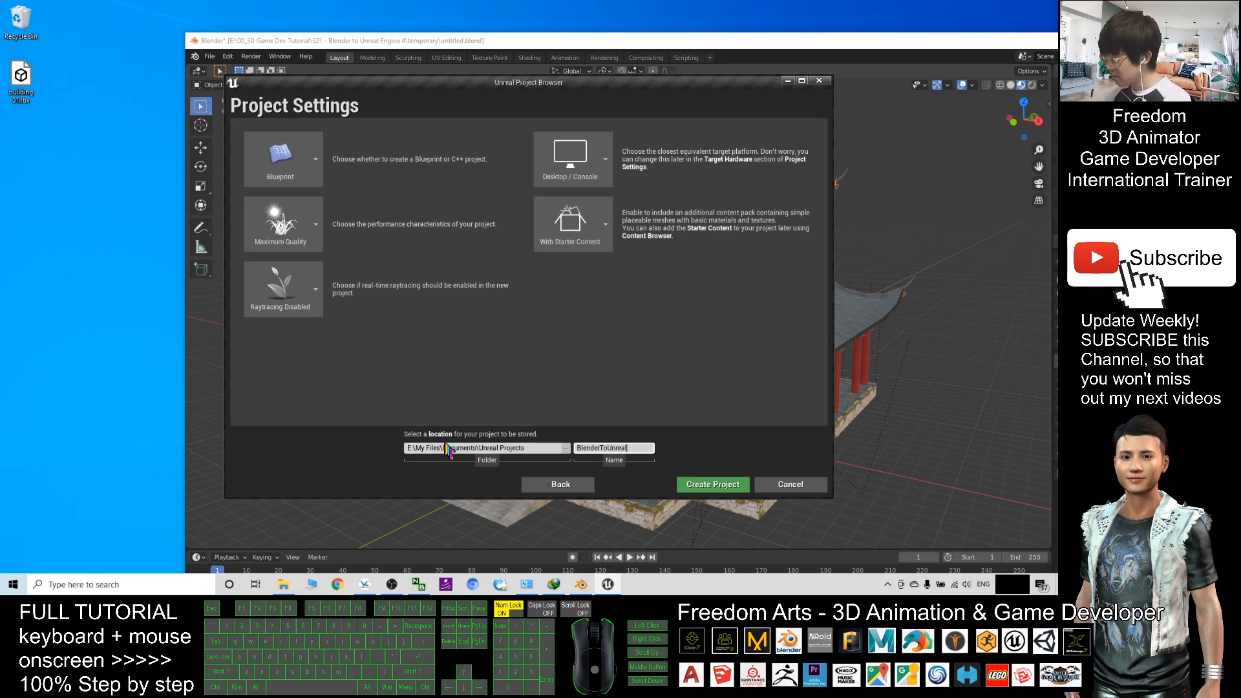
type("BlenderToUE")
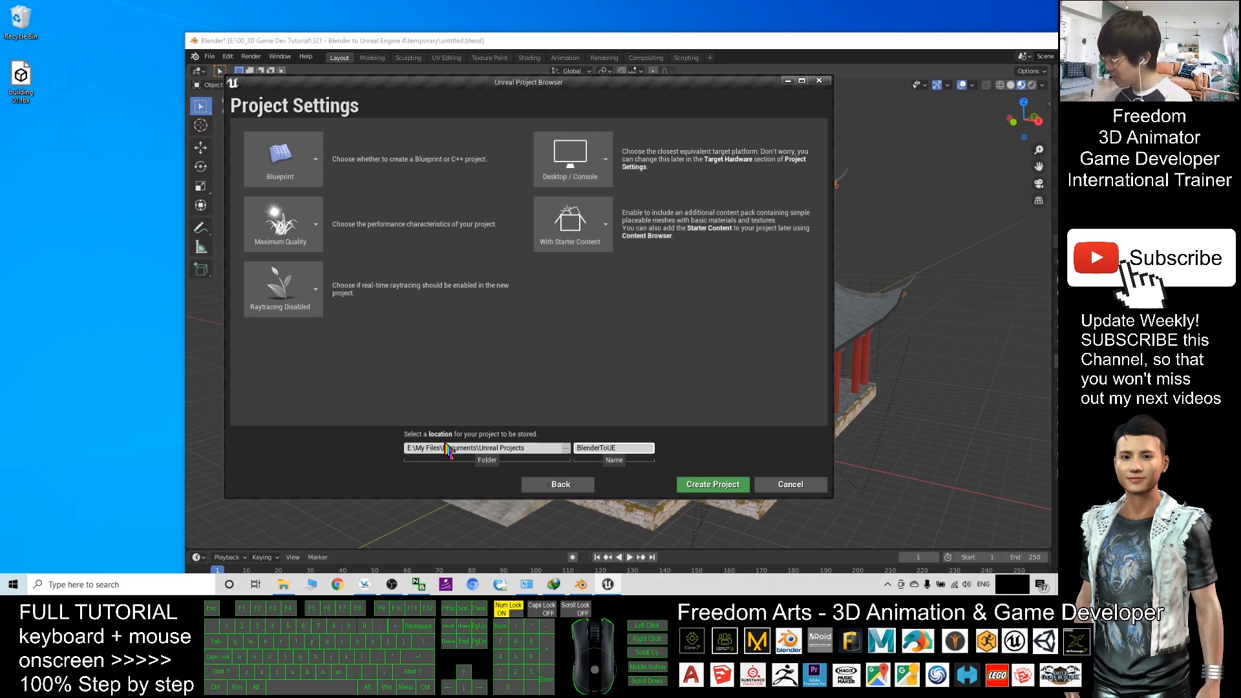
type("4+")
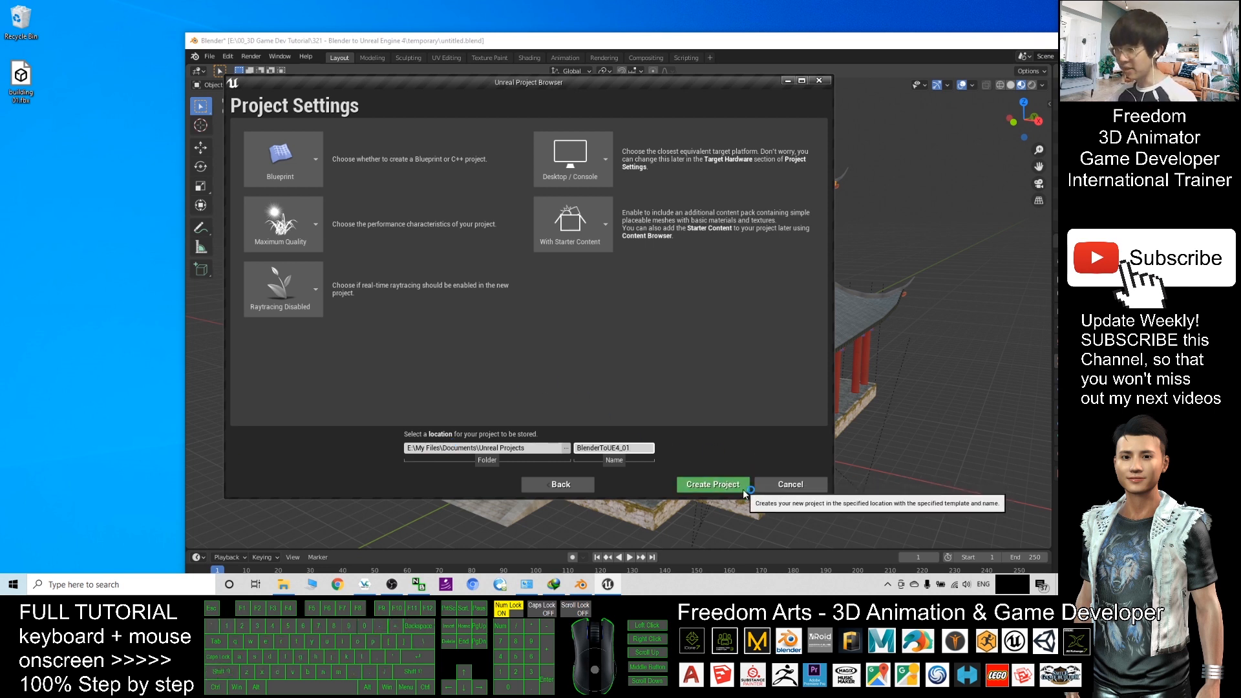
left_click(711, 485)
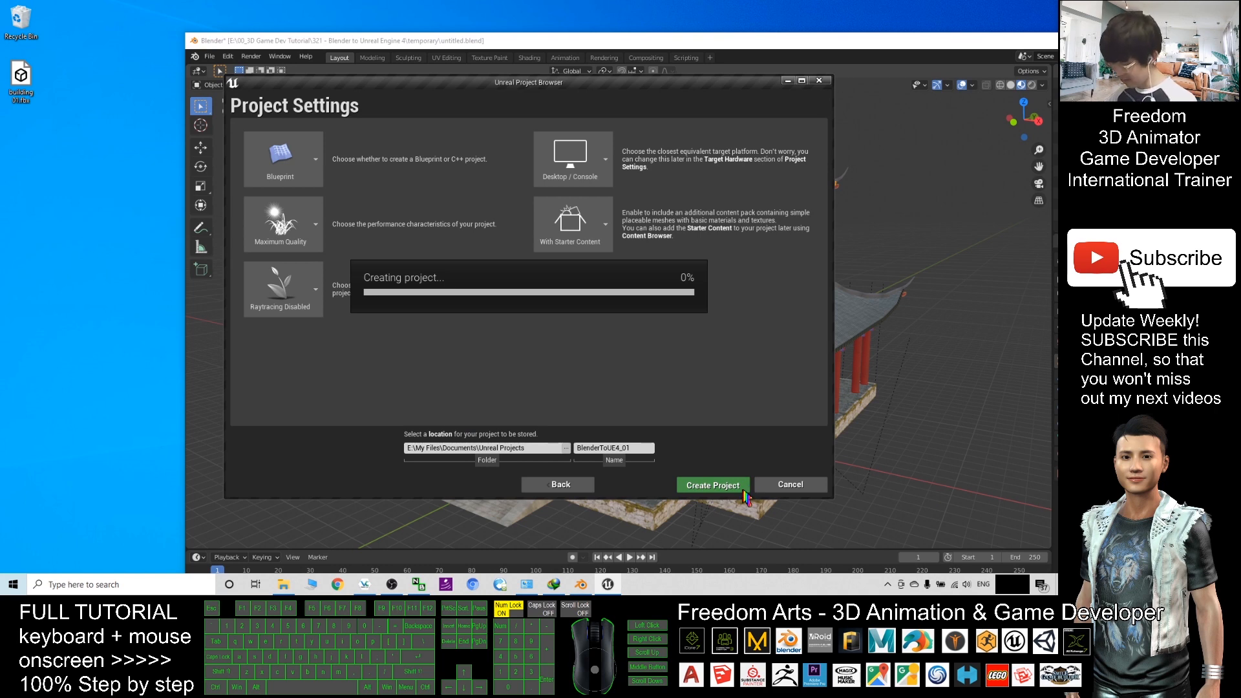
left_click(711, 485)
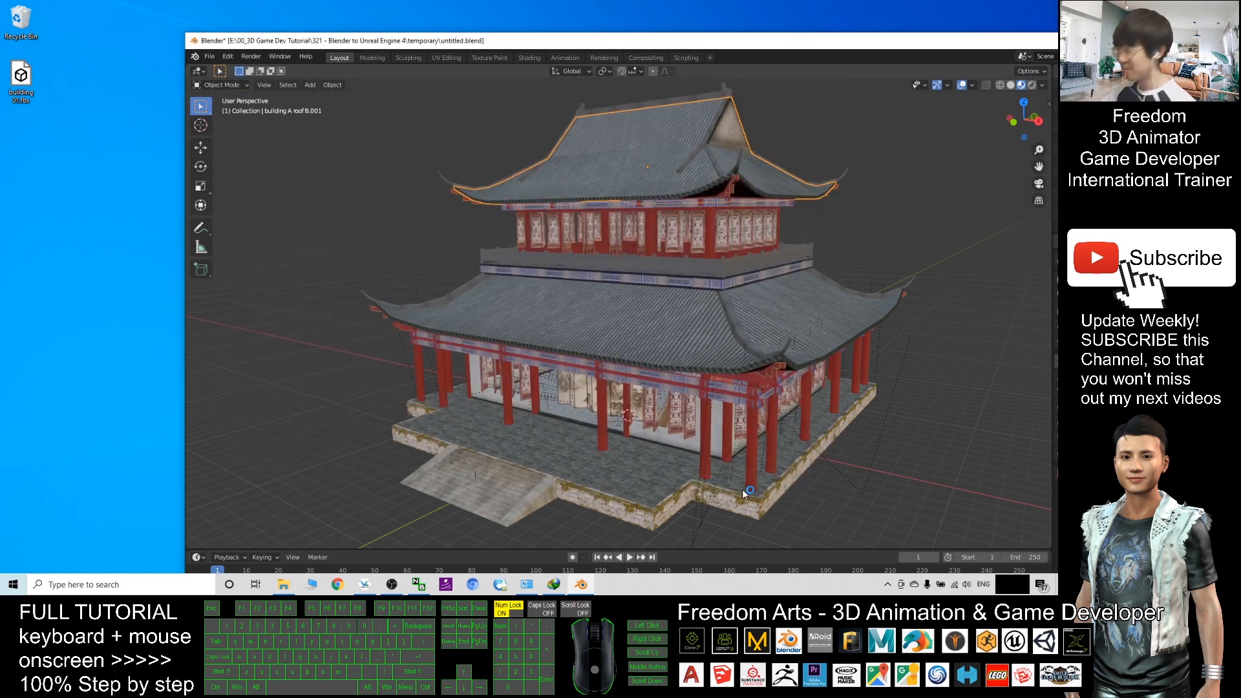
left_click(609, 584)
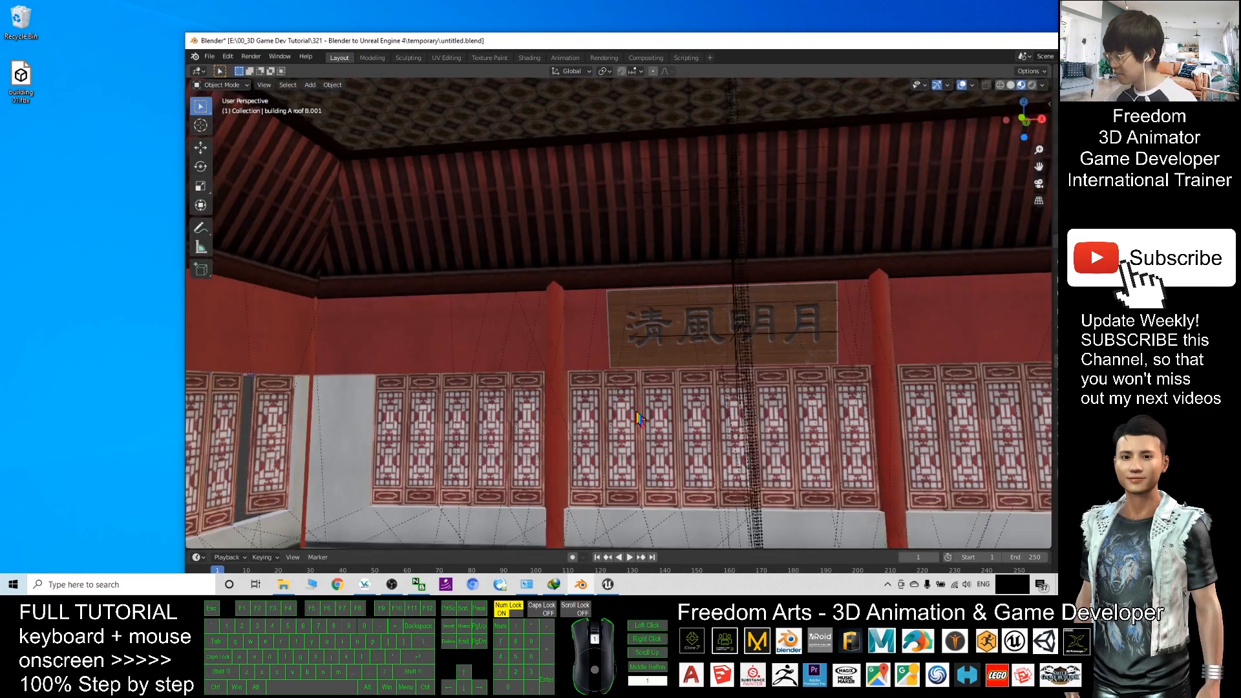
scroll("down", 3)
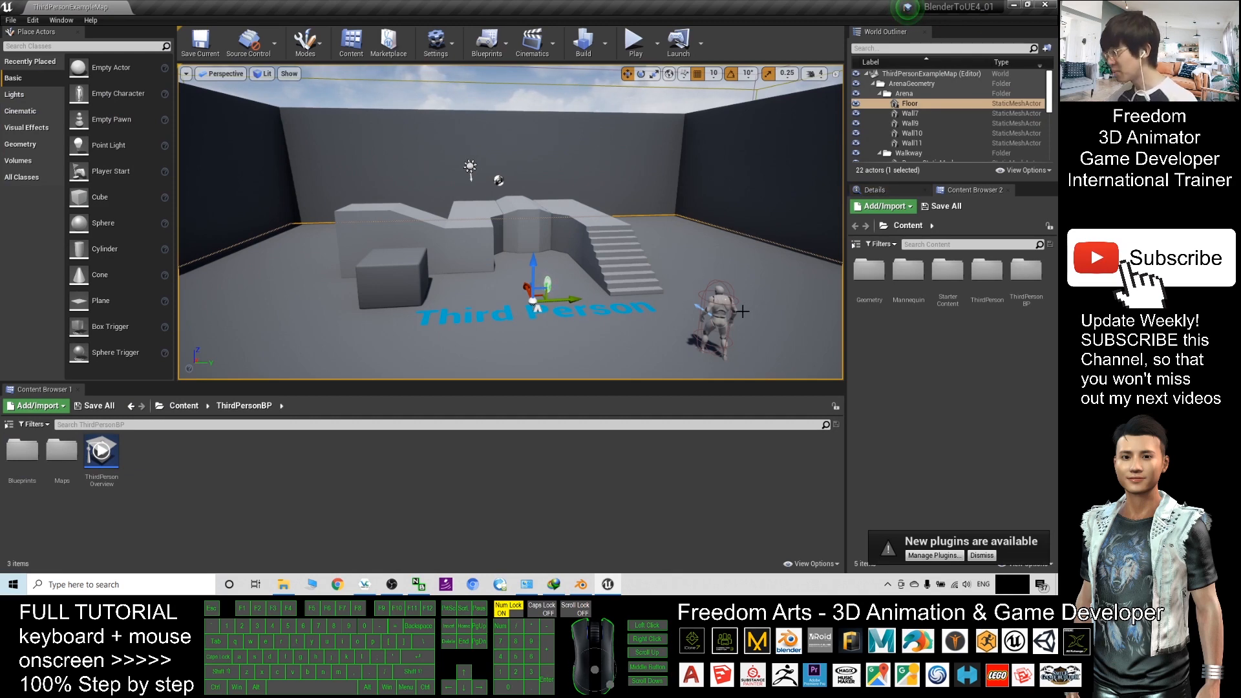
mouse_move(297, 284)
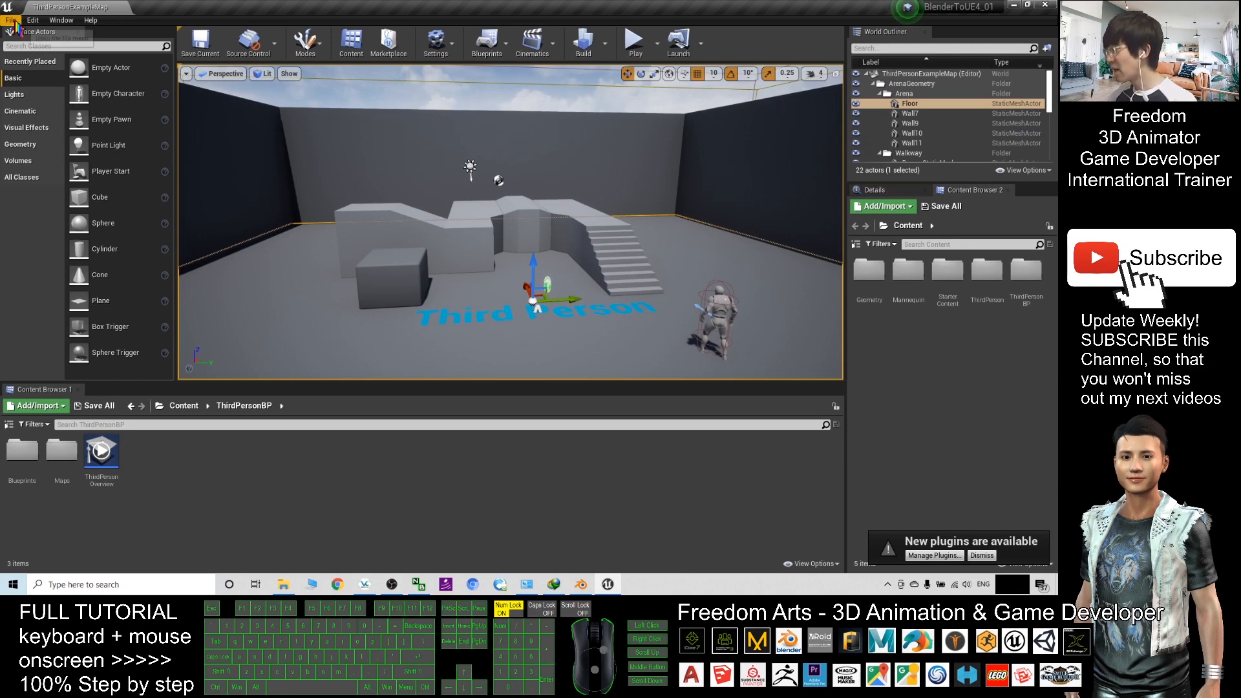
Step: Replace the example map with a new Default level and play-test it briefly
left_click(11, 19)
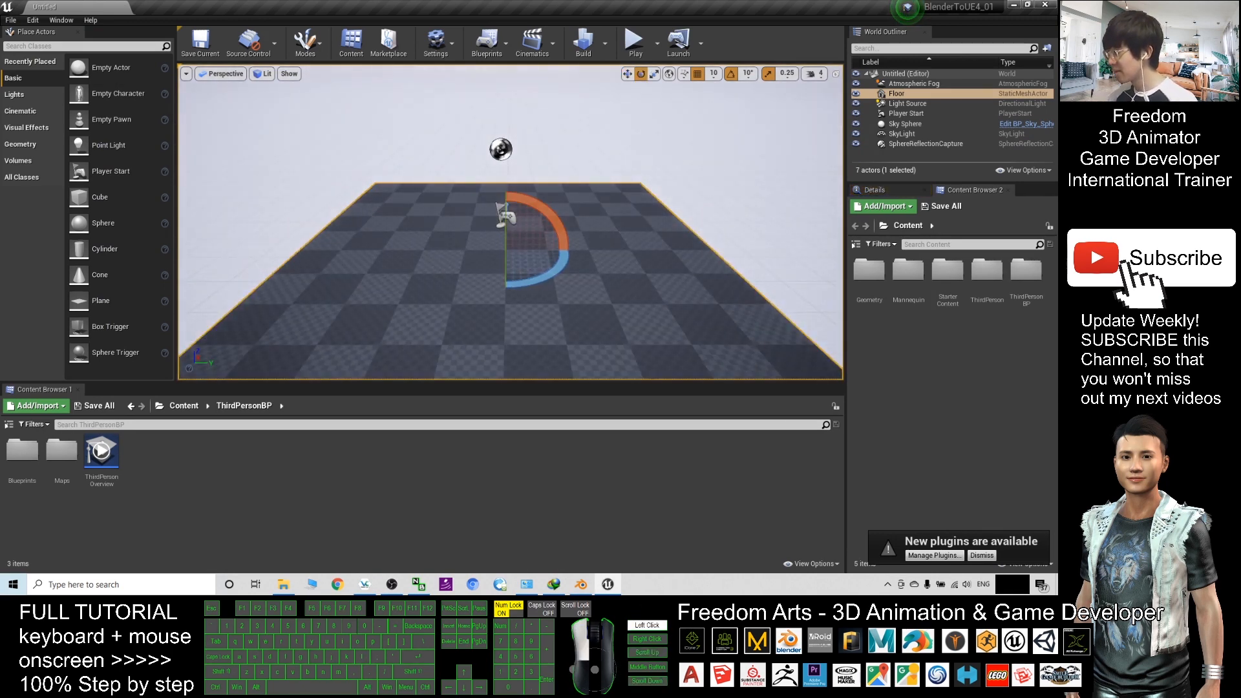
left_click(628, 73)
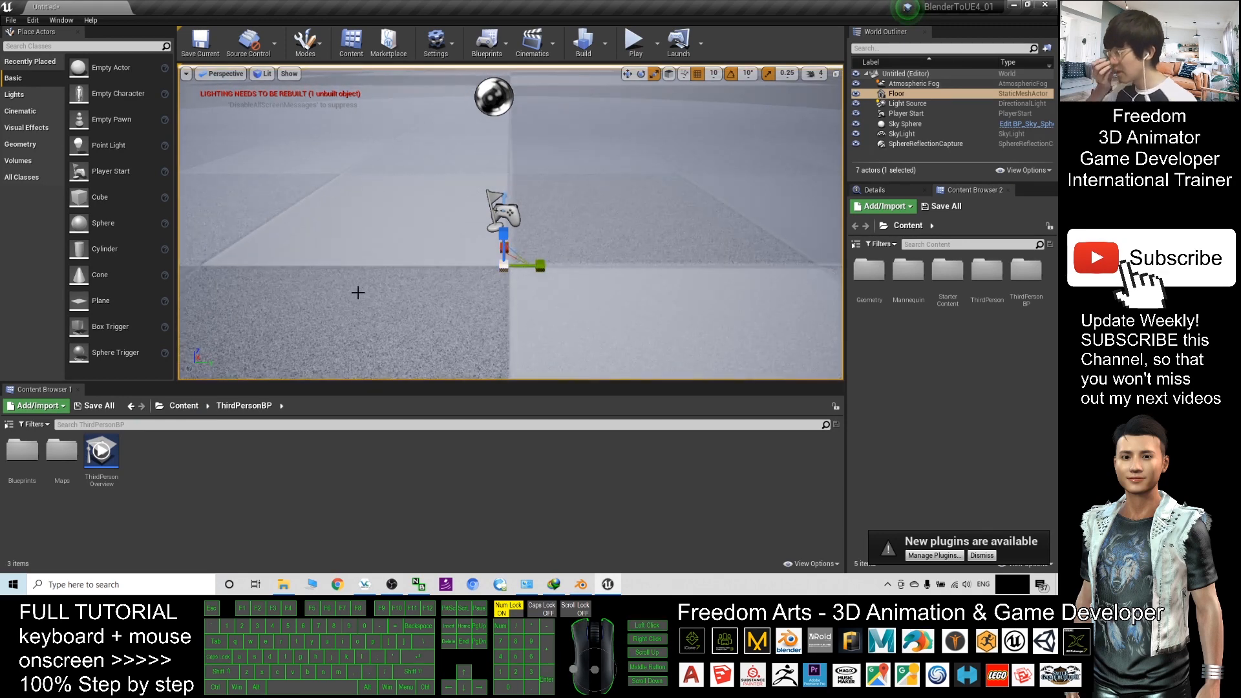
left_click(633, 37)
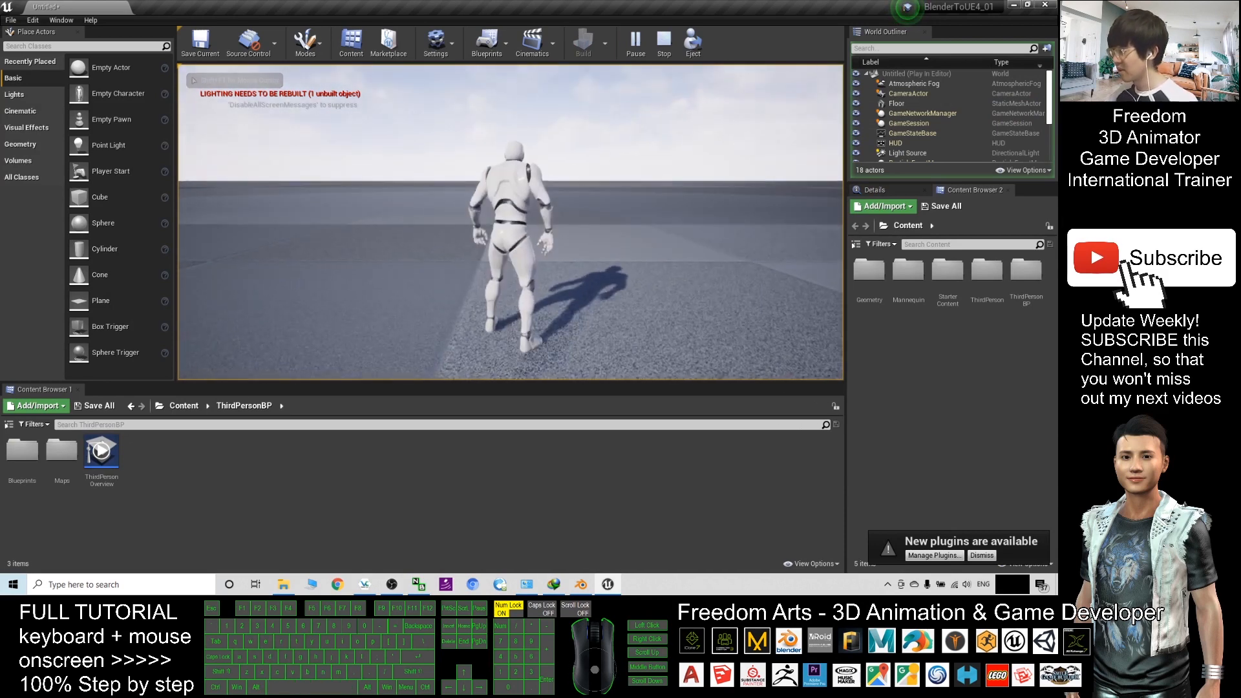
left_click(663, 41)
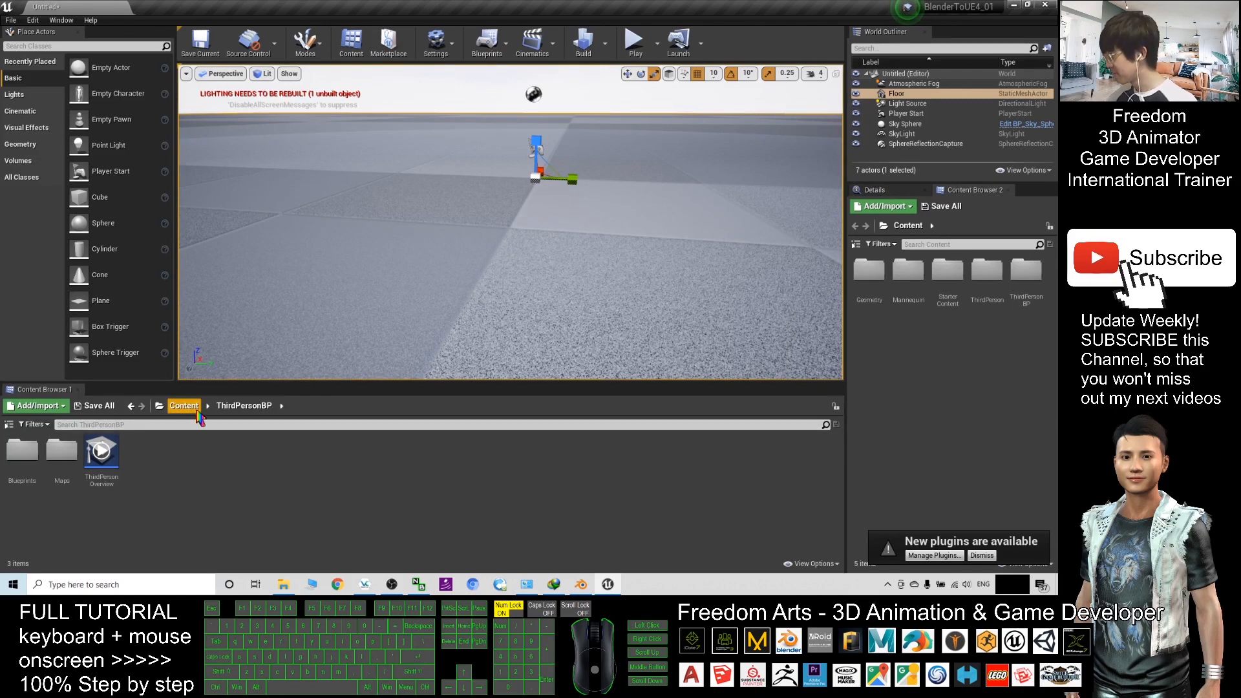
Step: Create a Building_01 folder under Content and enter it
left_click(183, 405)
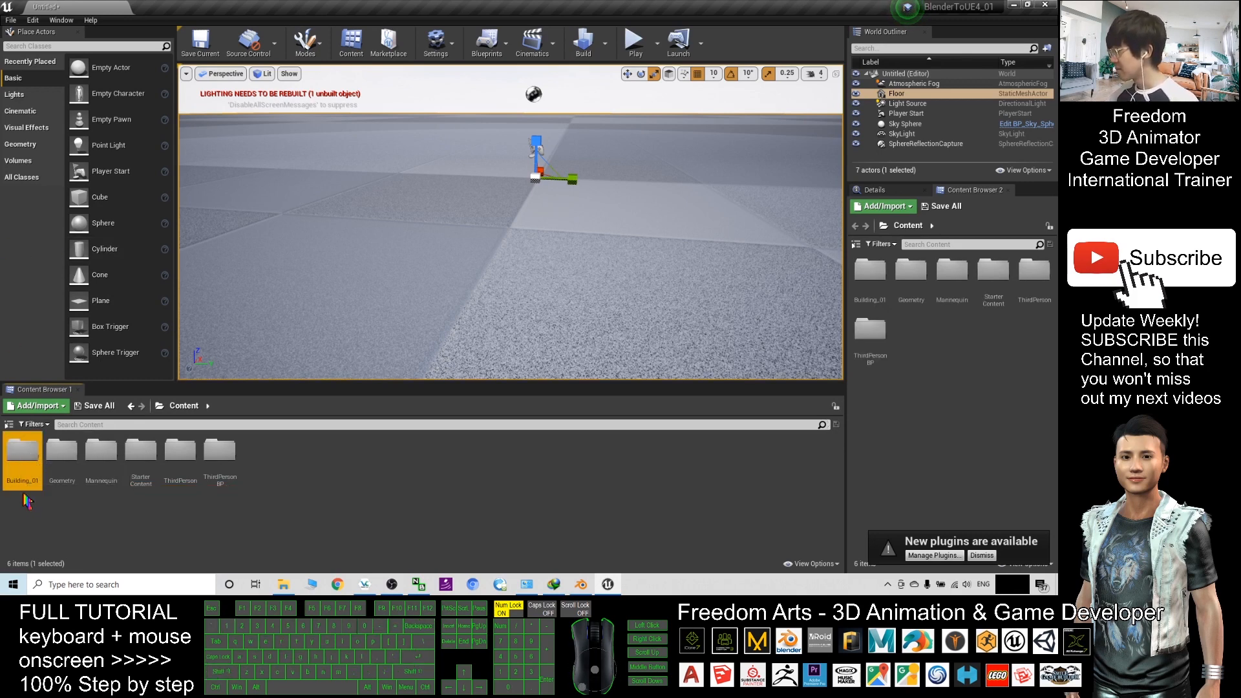
double_click(22, 455)
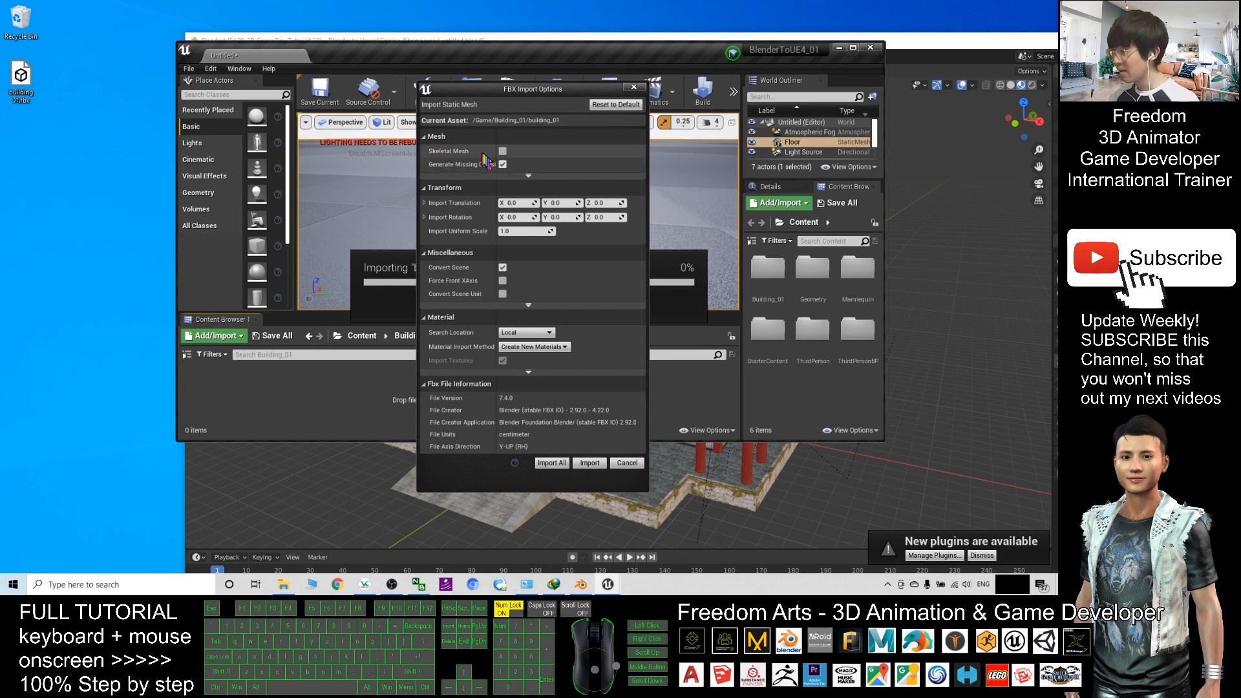
mouse_move(552, 462)
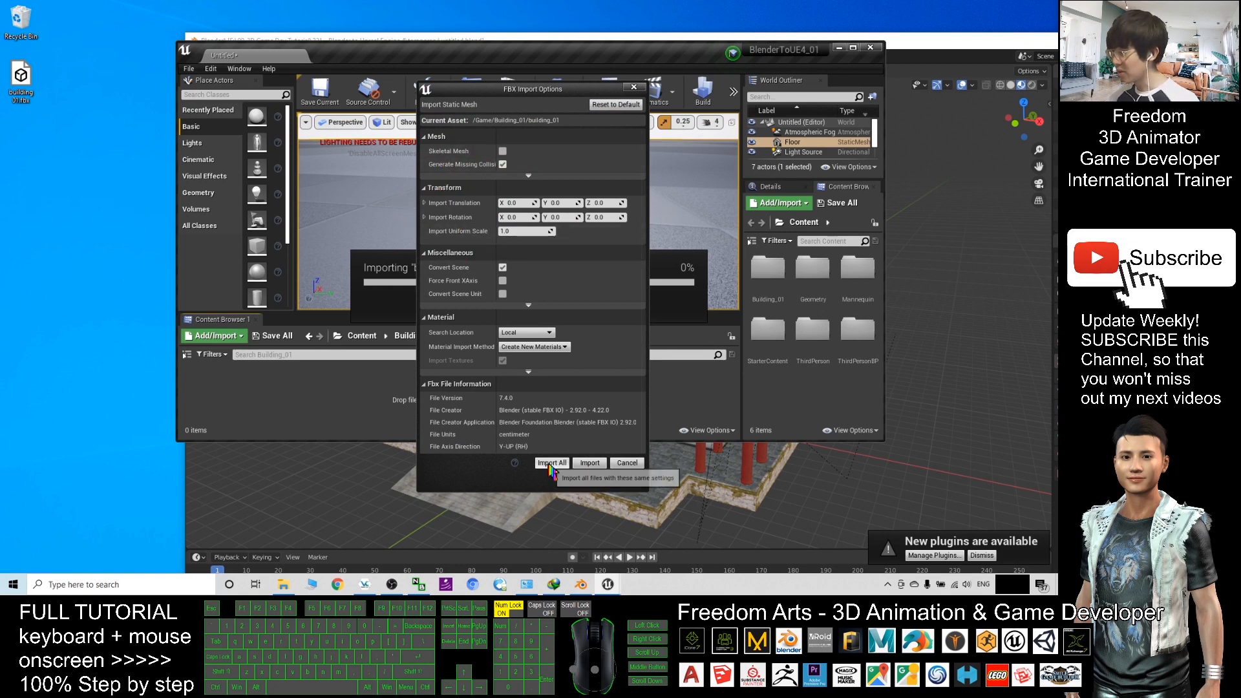
mouse_move(551, 463)
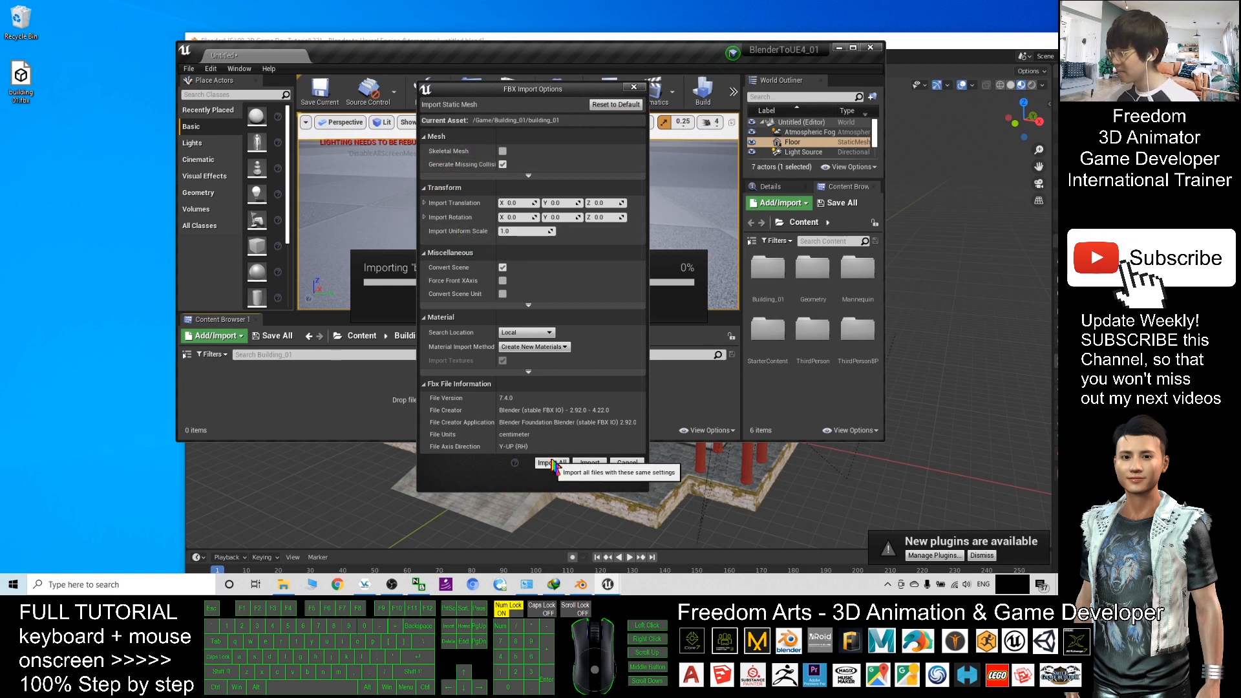
Step: Import all building_01 FBX meshes with the shared import settings
left_click(549, 462)
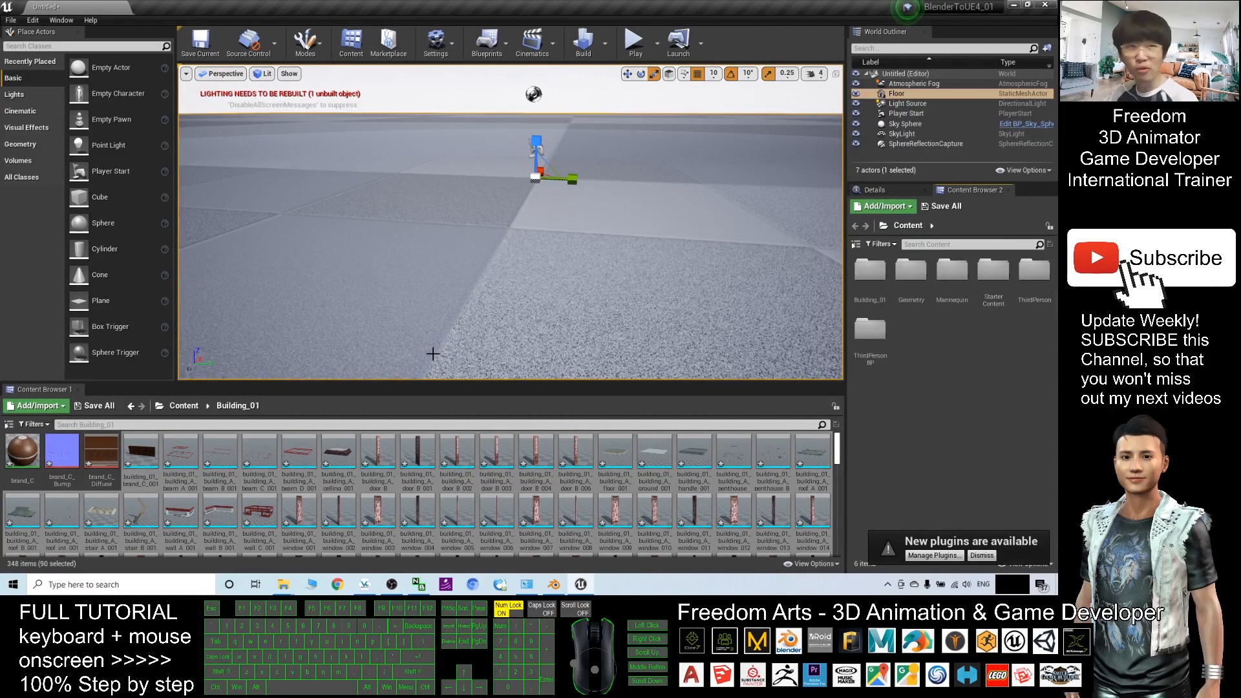
left_click(180, 518)
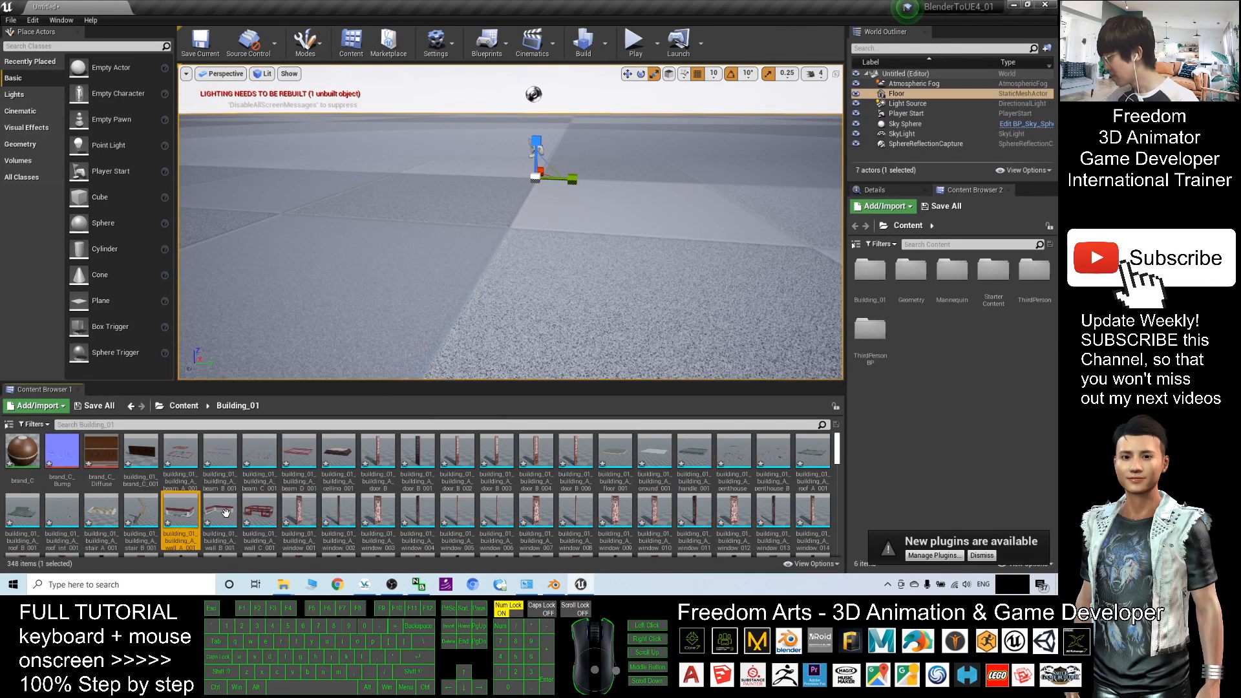
left_click(297, 514)
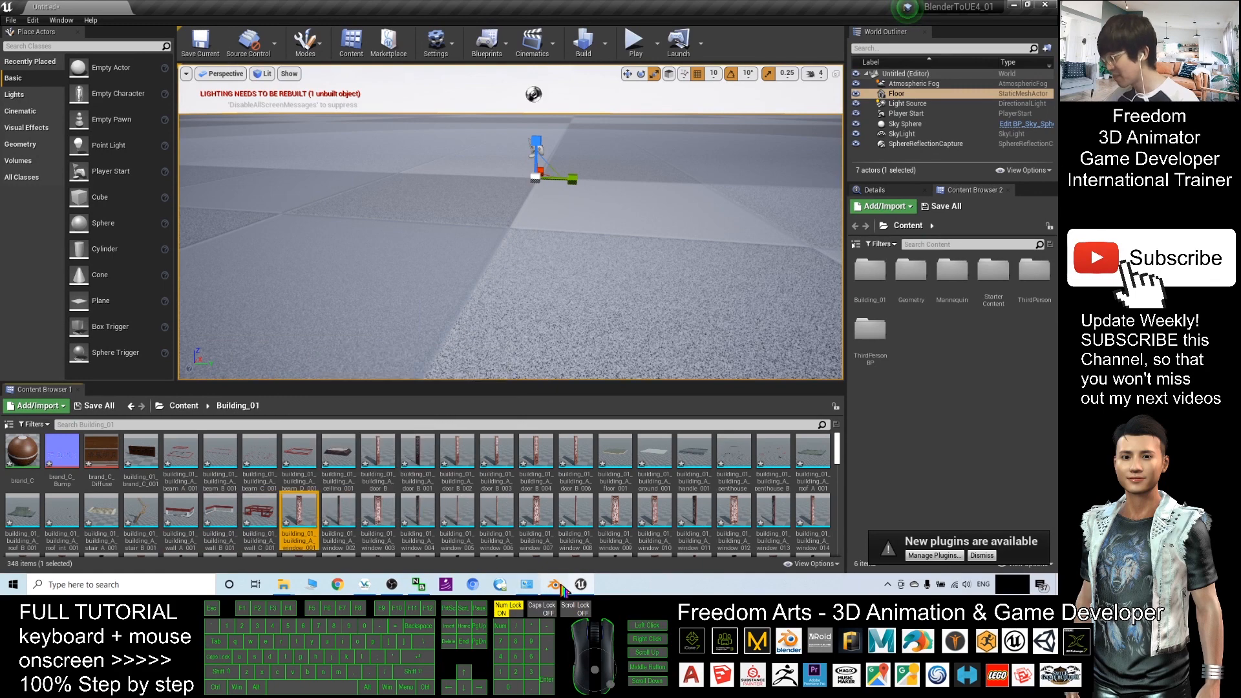
left_click(552, 584)
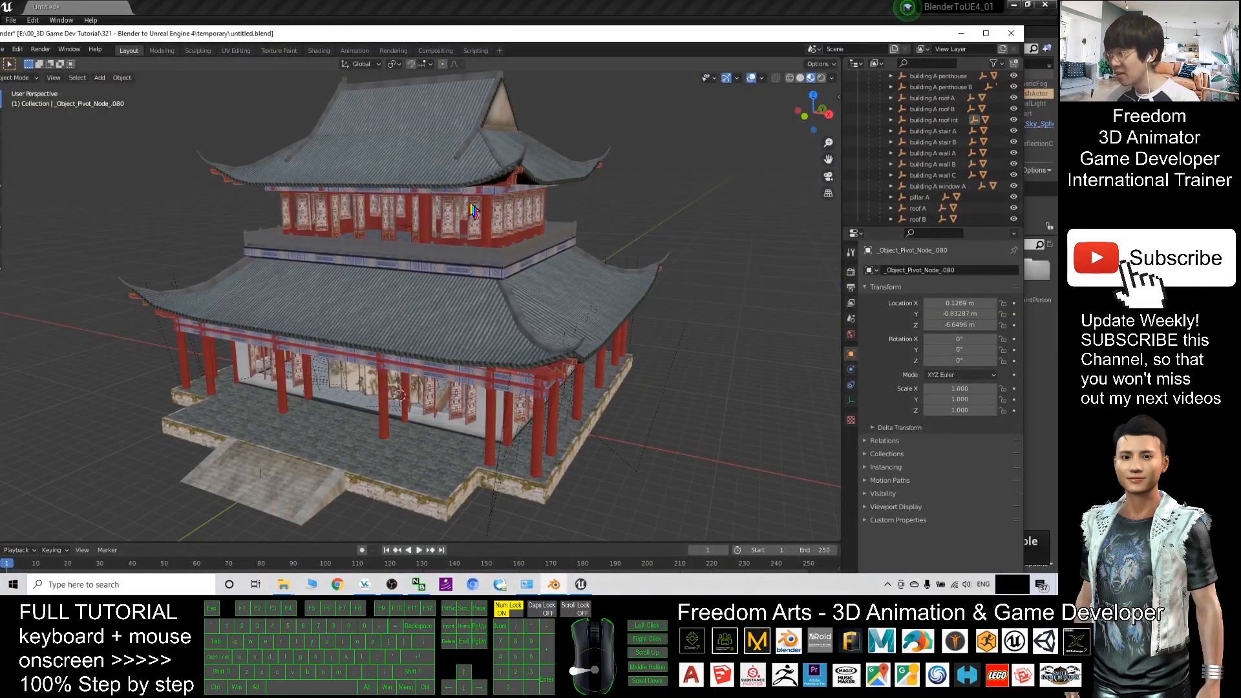
left_click(297, 482)
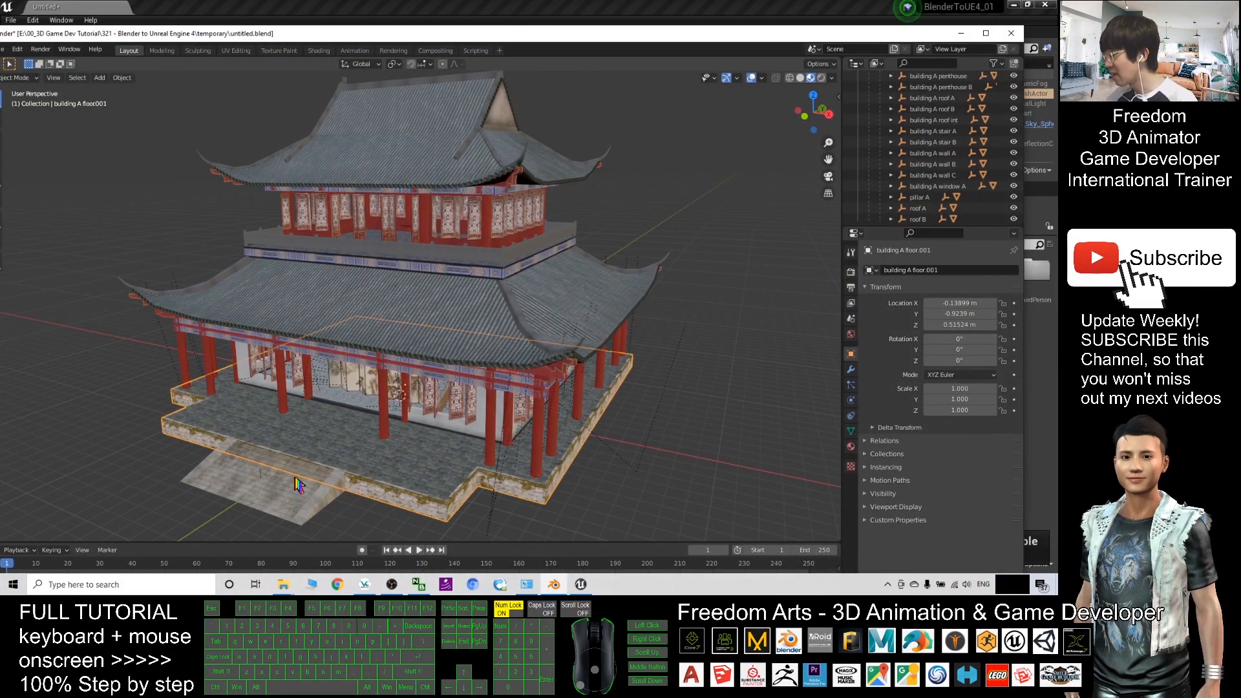
left_click(933, 109)
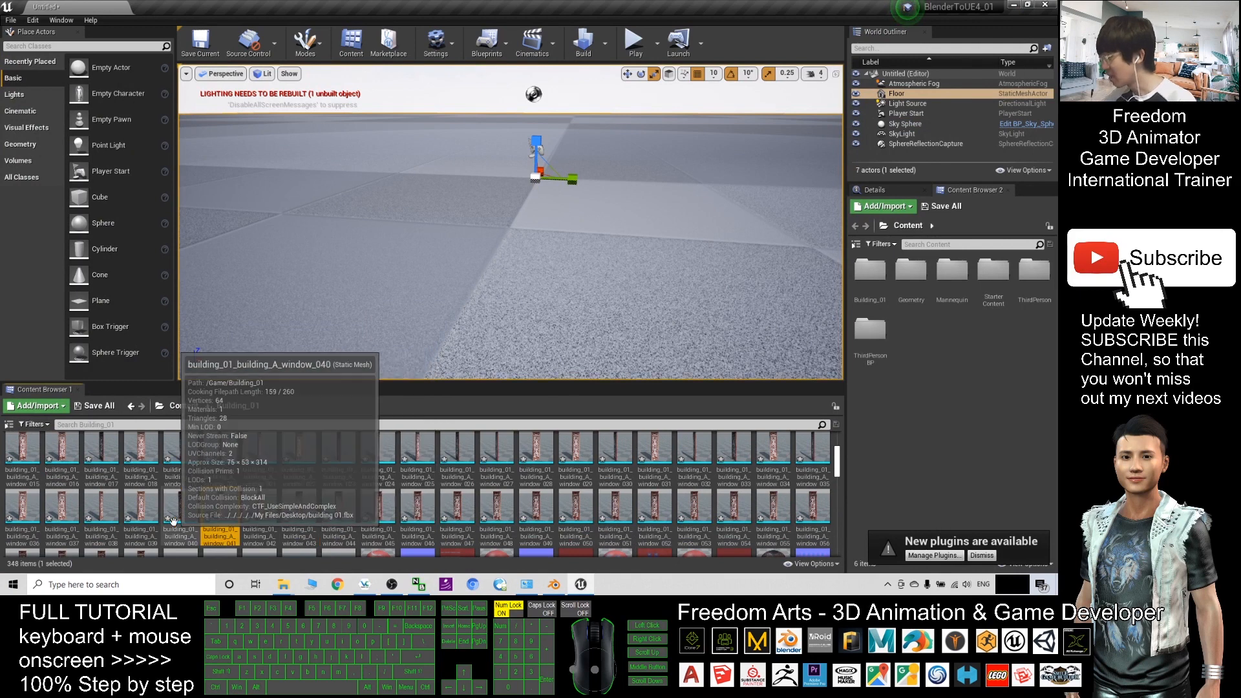
mouse_move(220, 502)
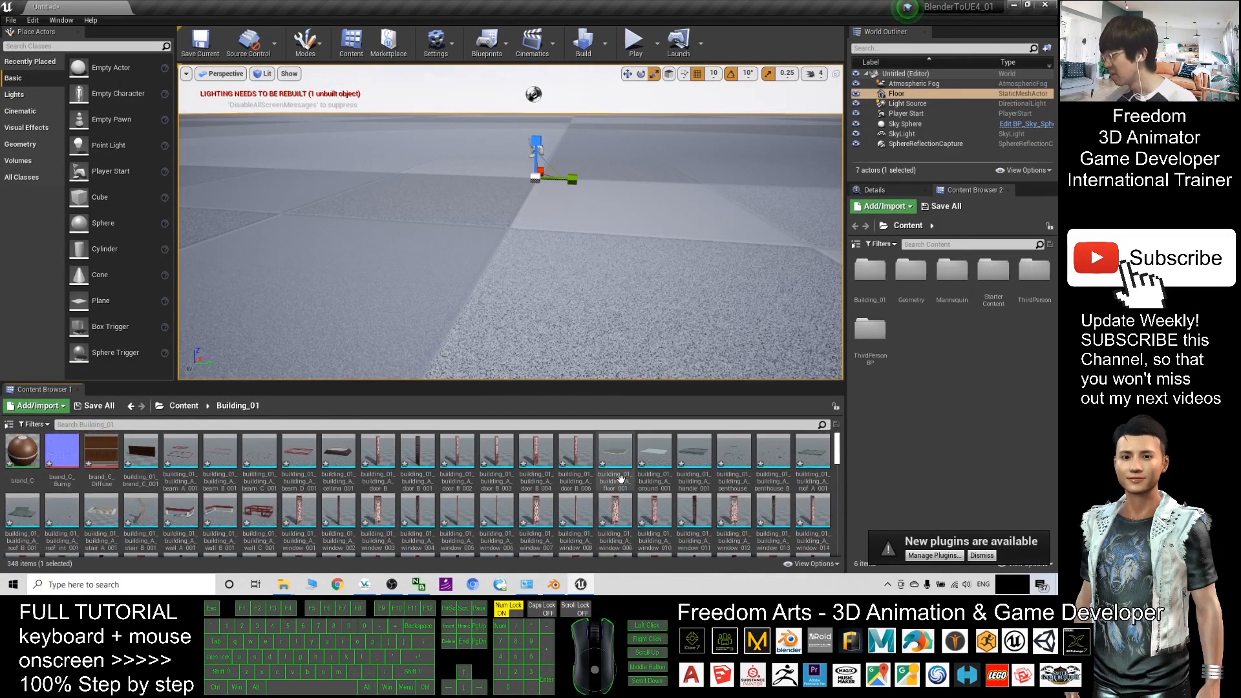
scroll("down", 3)
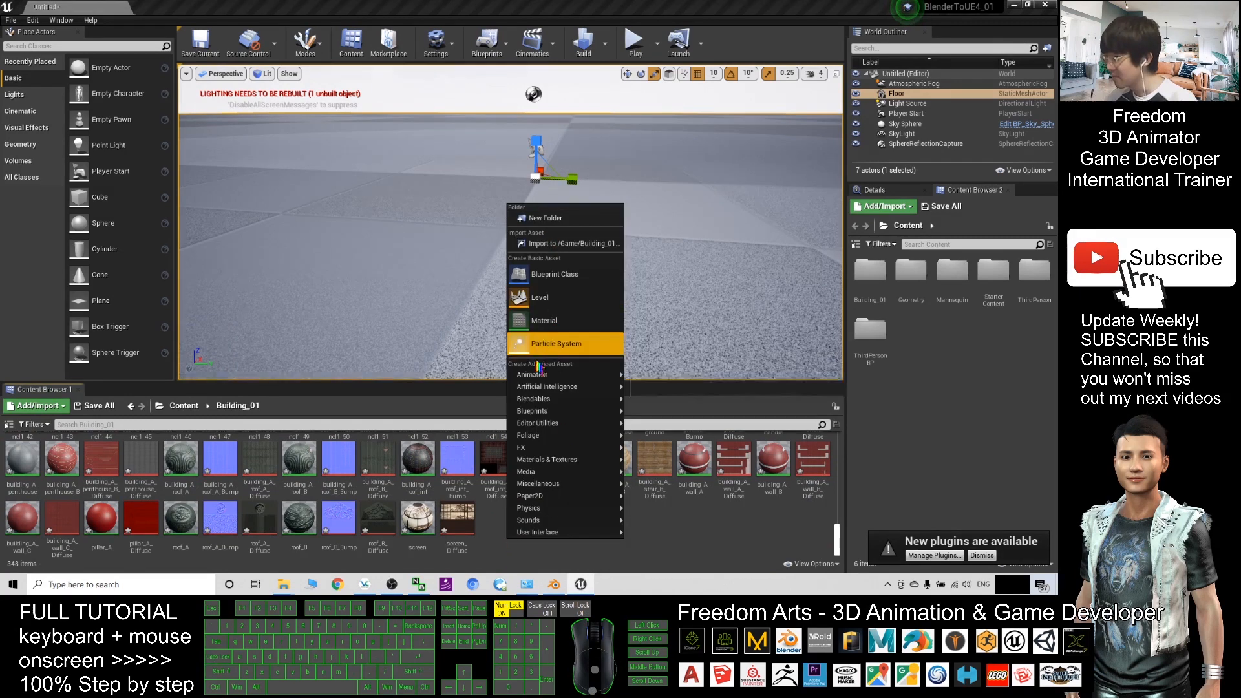
Step: Create an Actor Blueprint Class named Building_01 and bring it into the Blueprint editor
left_click(554, 274)
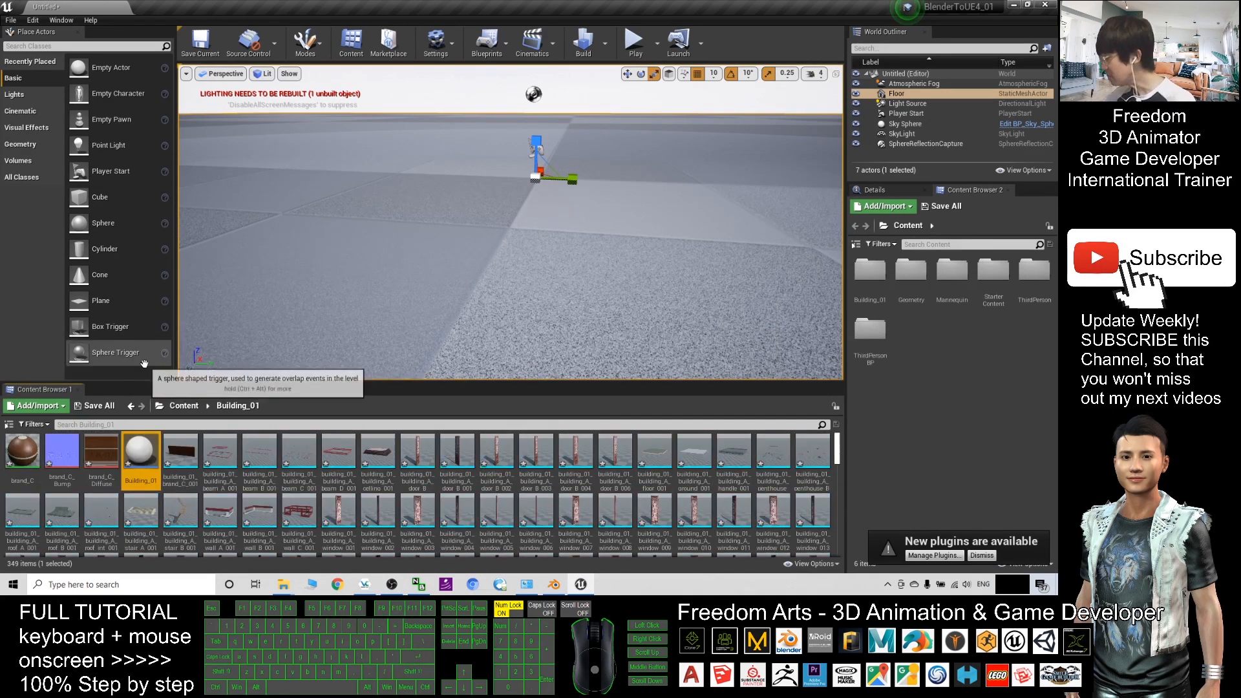
mouse_move(141, 451)
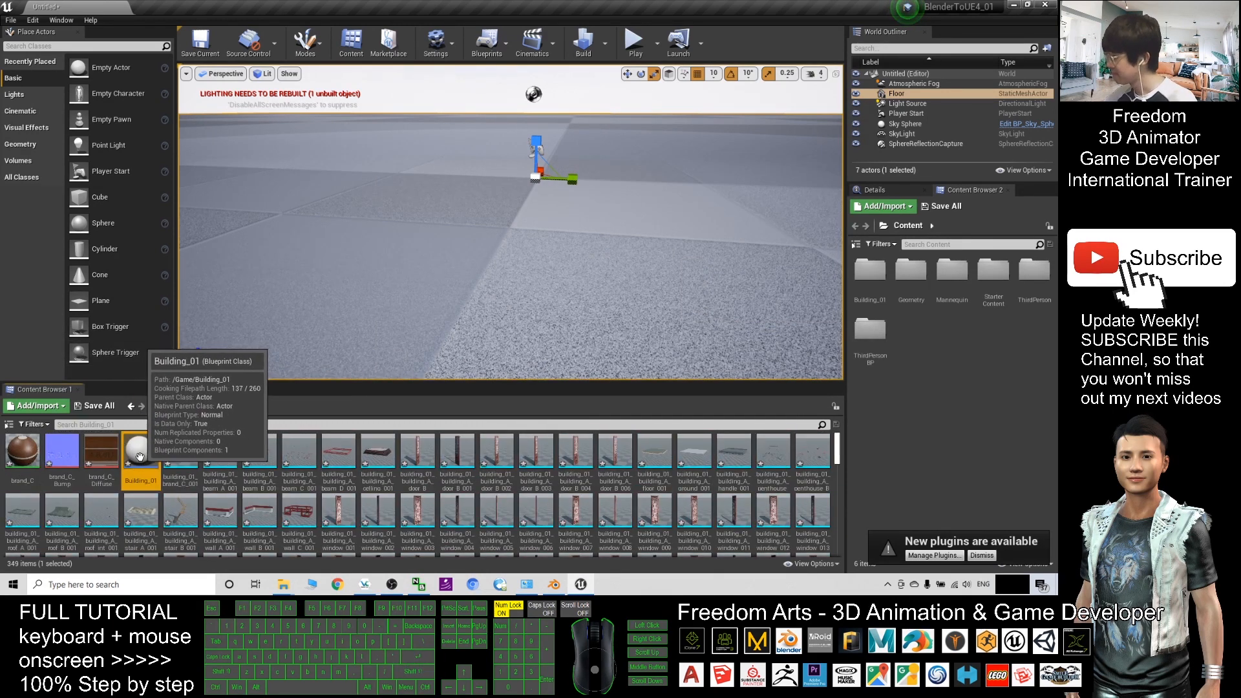
double_click(140, 448)
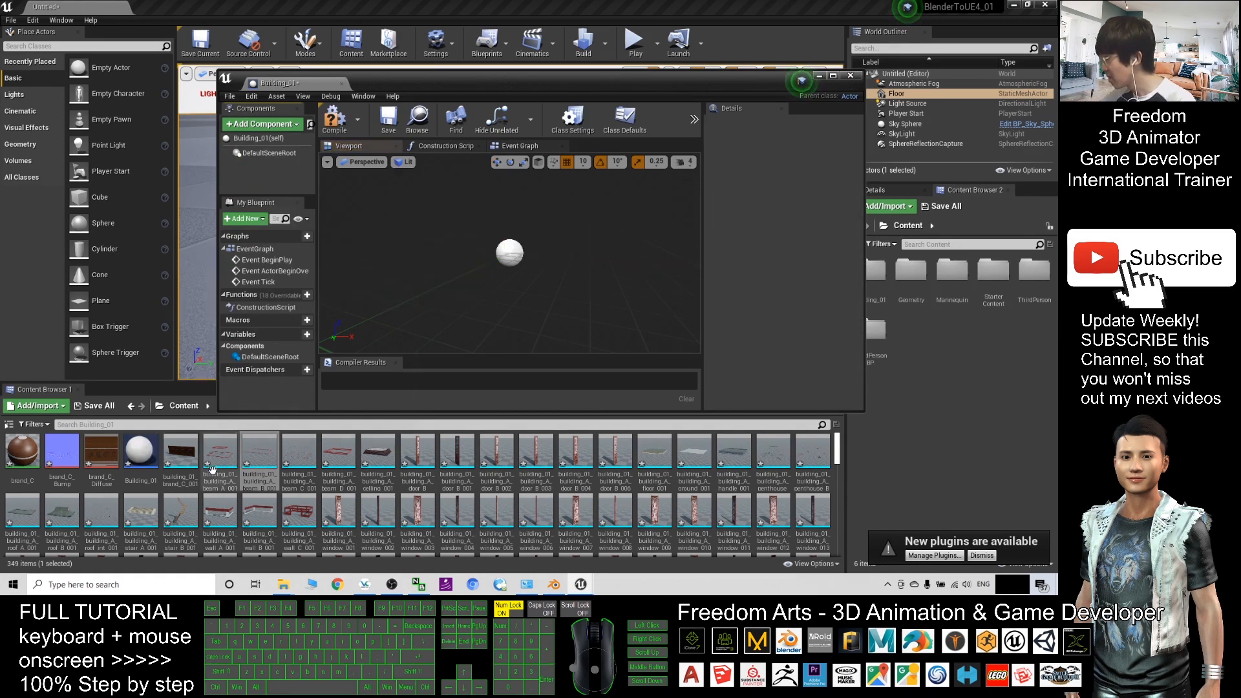
mouse_move(219, 459)
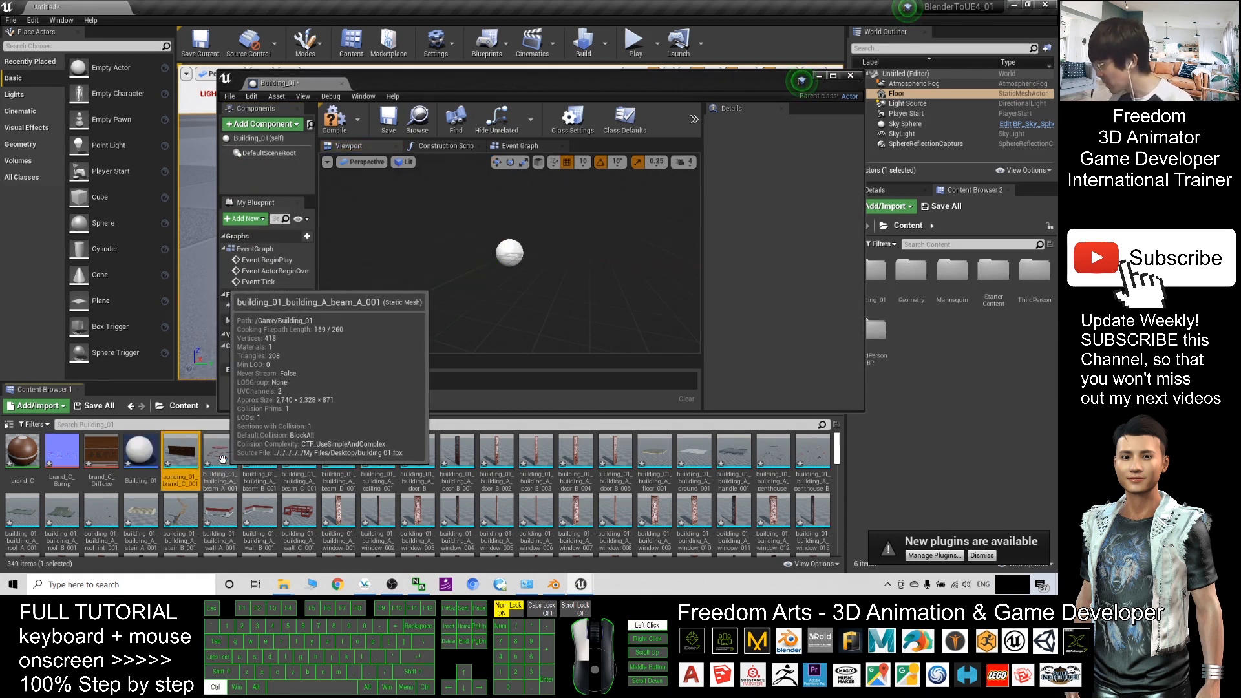
Step: Add all imported temple meshes as components under DefaultSceneRoot in Building_01 and maximize the Blueprint editor
left_click(259, 458)
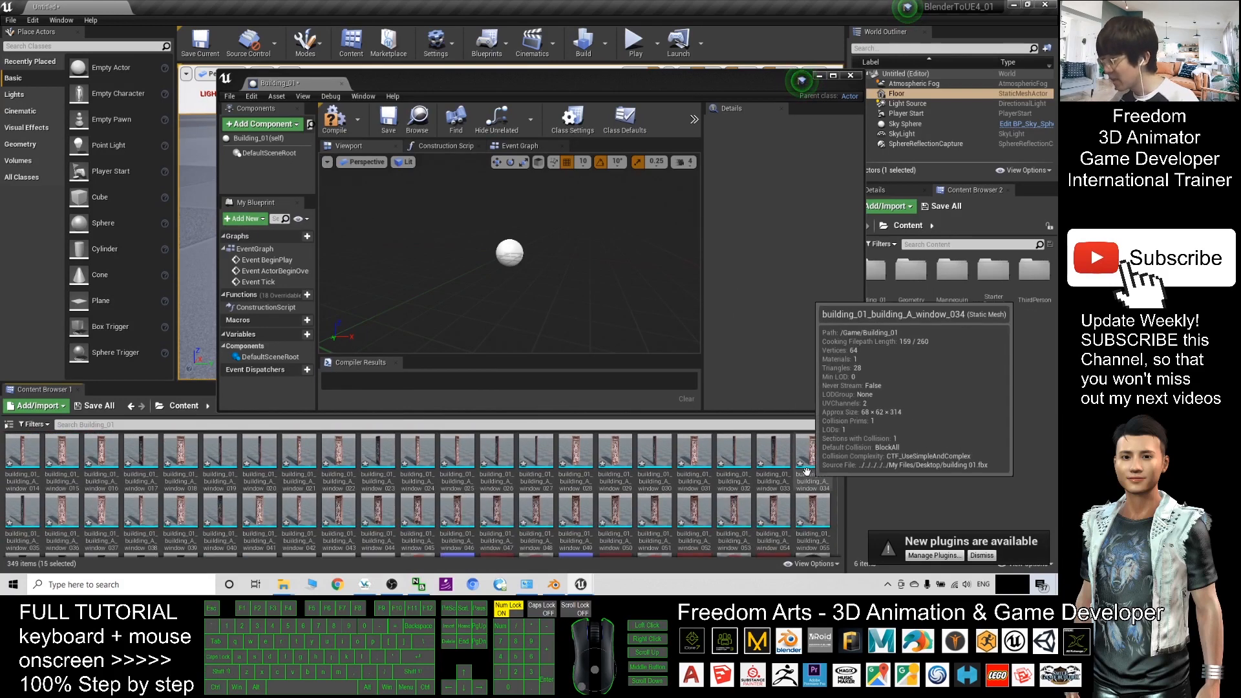
scroll("down", 3)
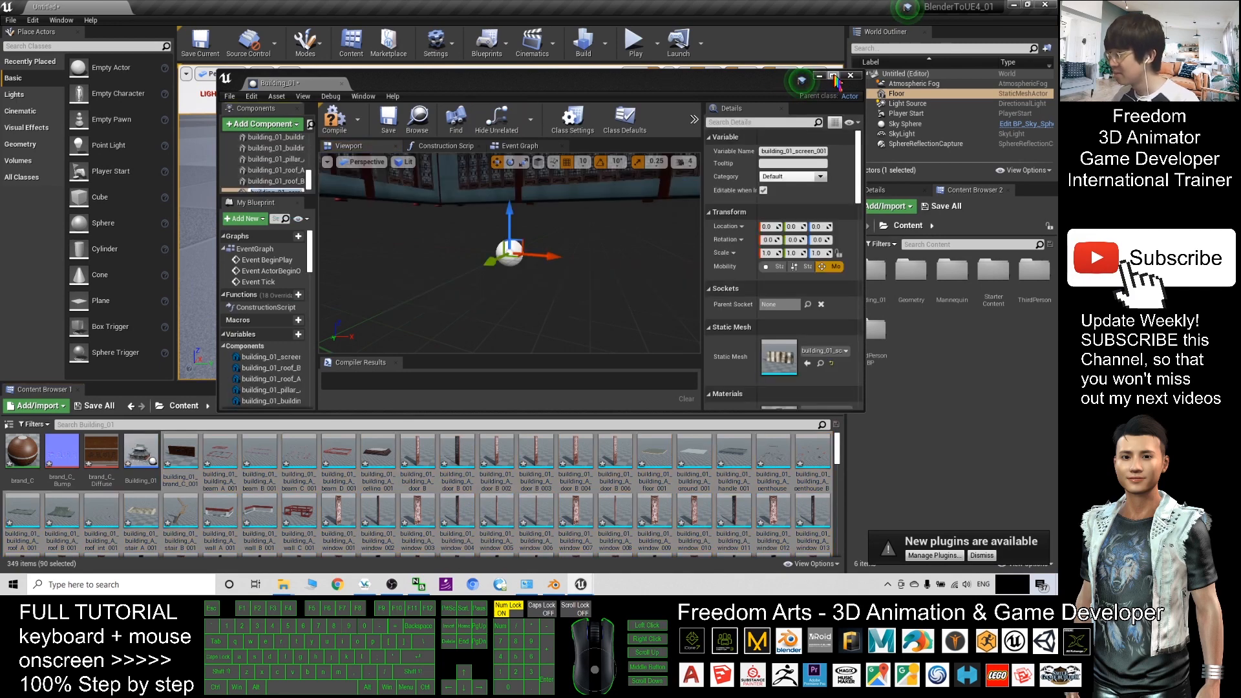
left_click(832, 77)
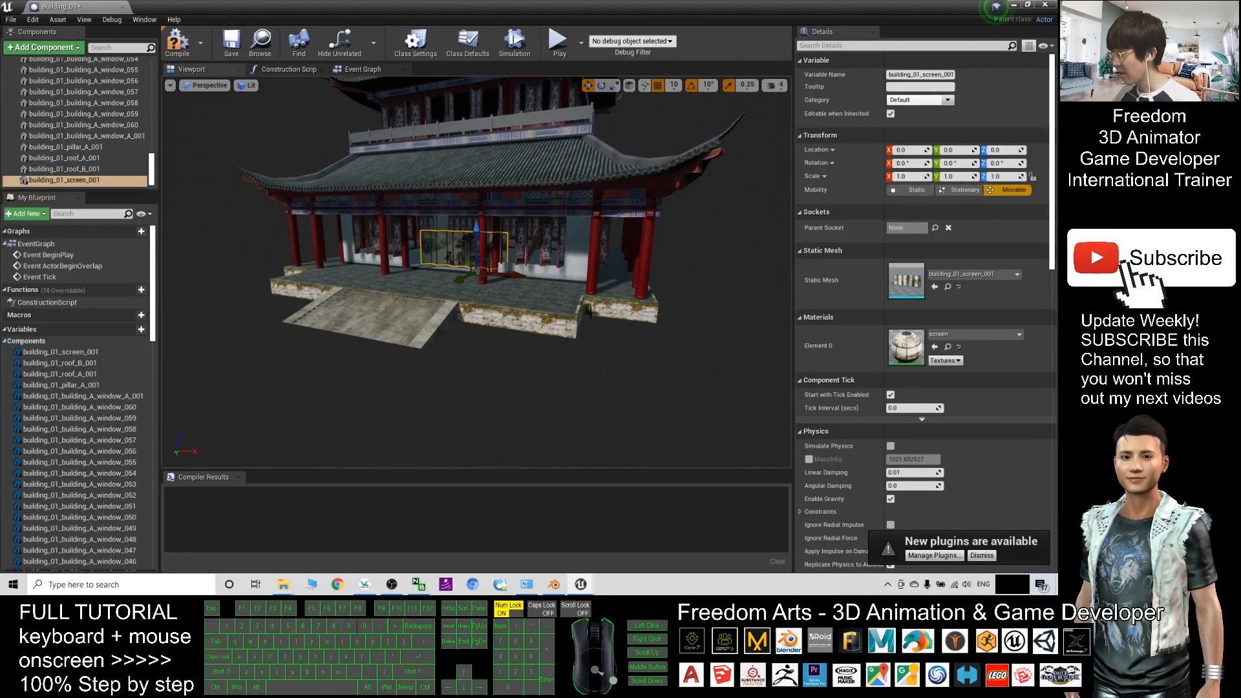
left_click(467, 210)
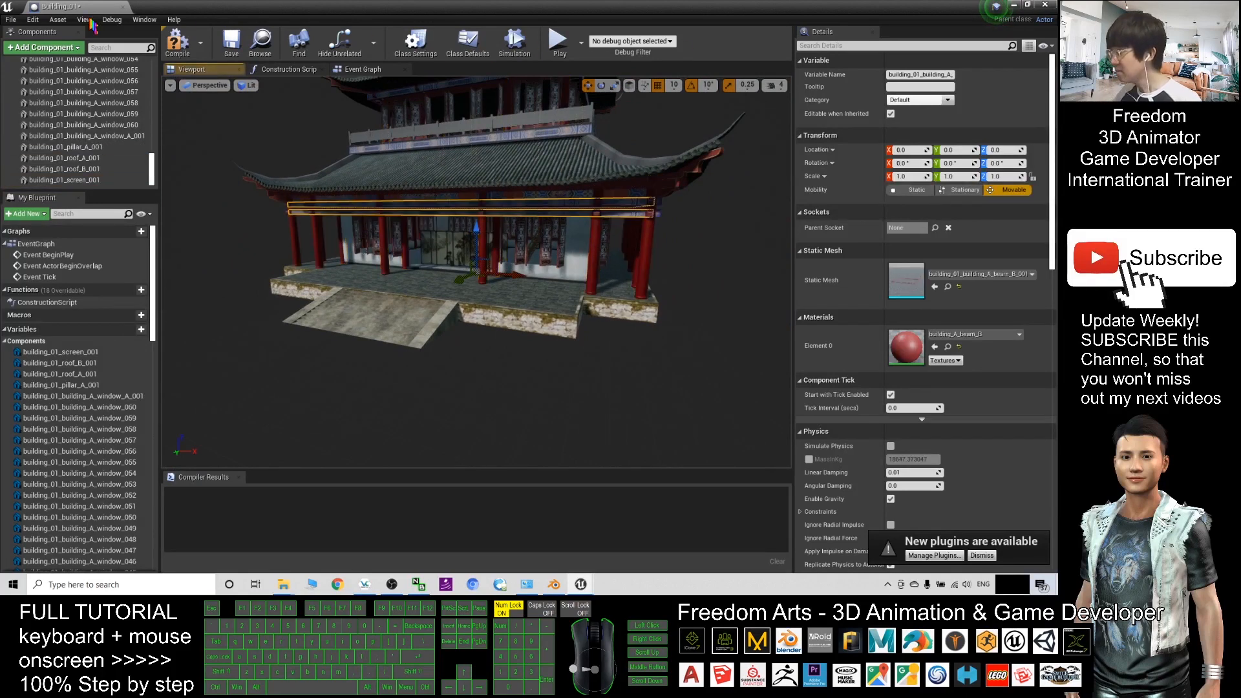
left_click(177, 42)
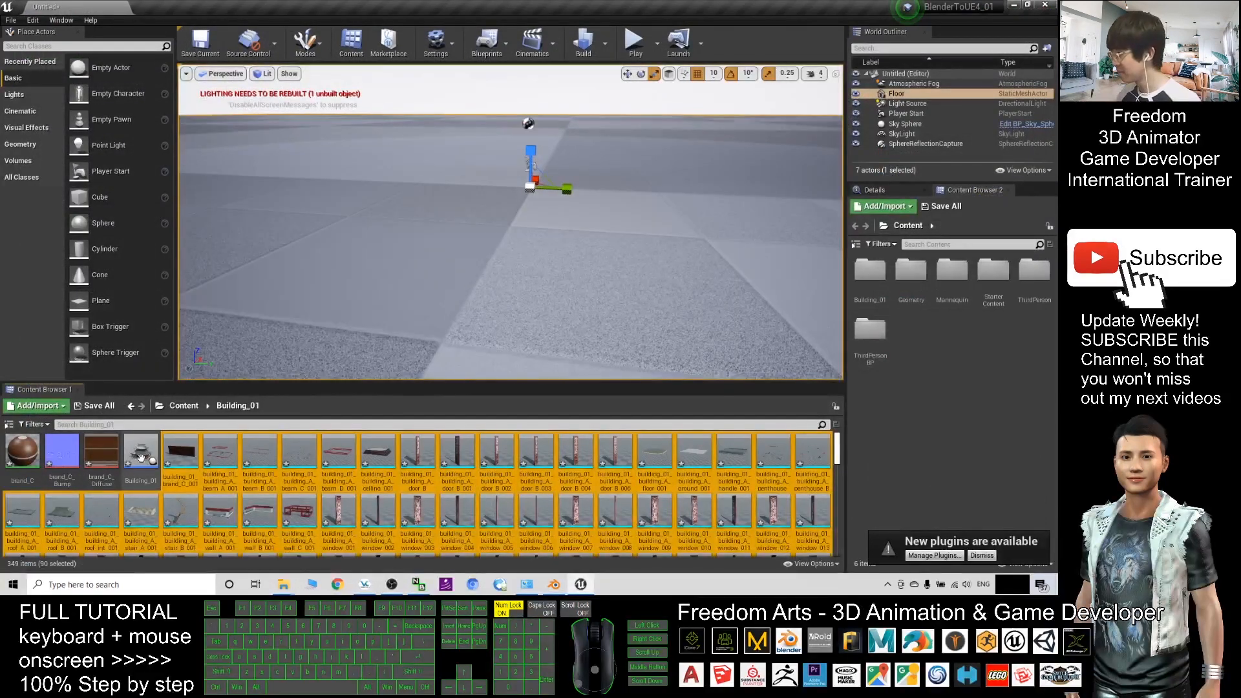
mouse_move(141, 455)
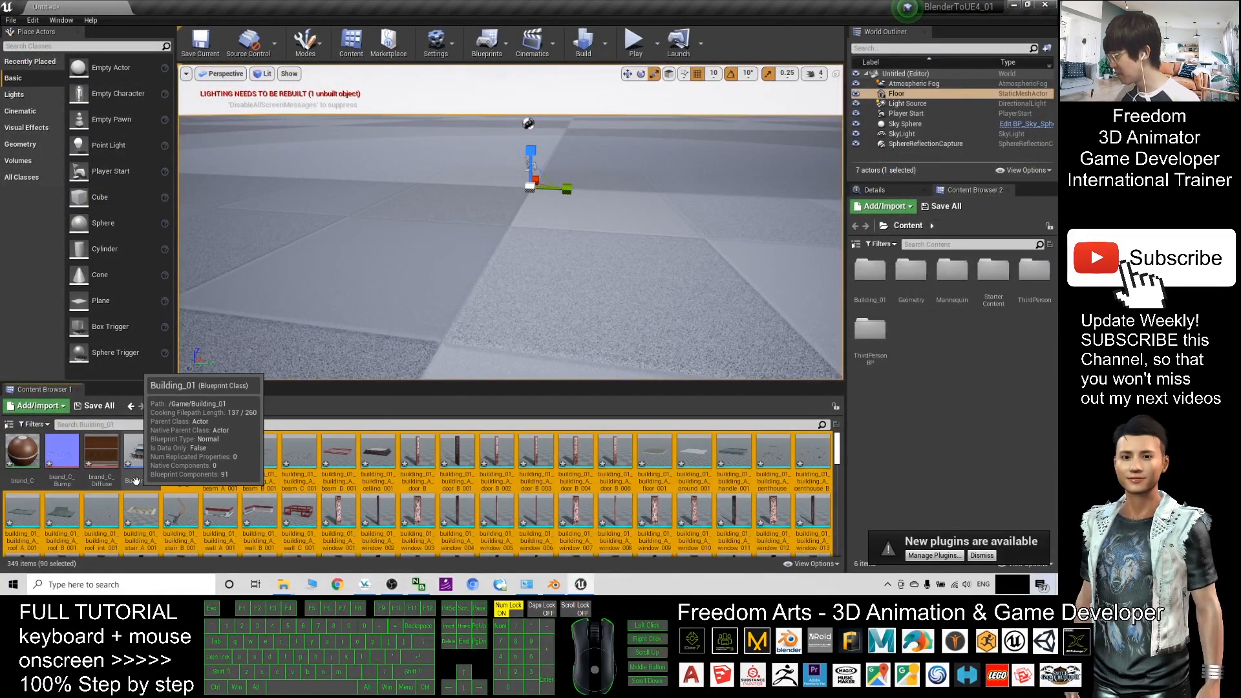
mouse_move(141, 455)
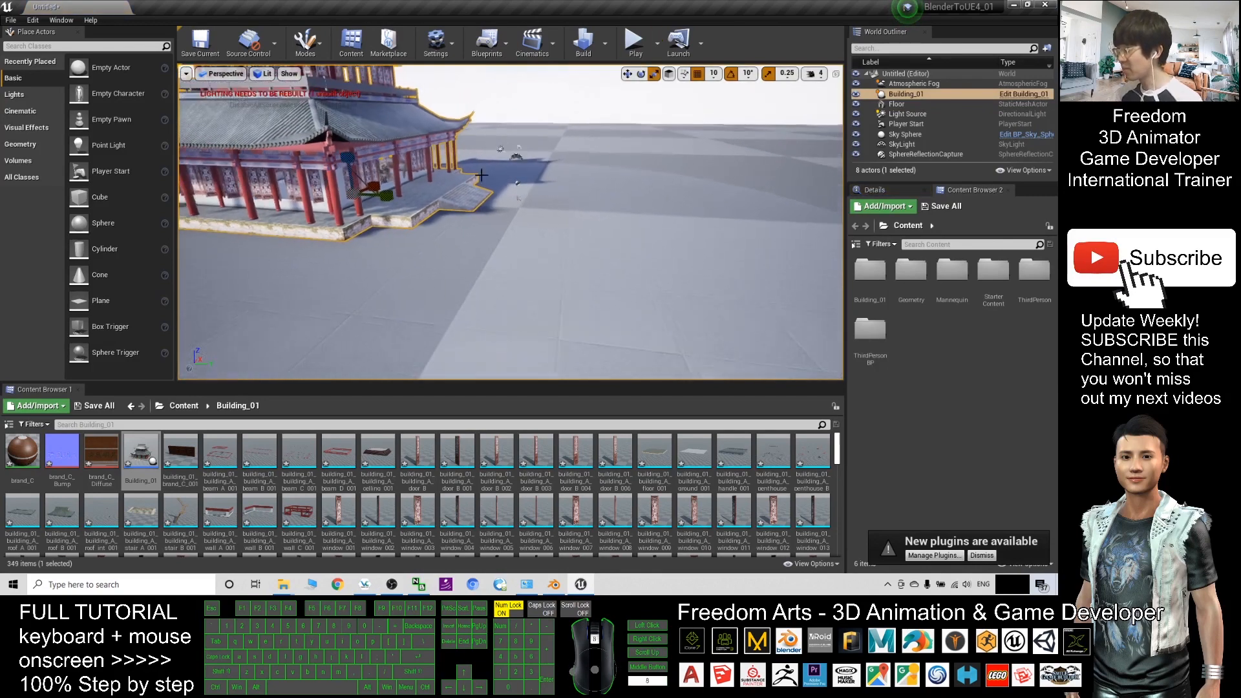
Step: Play the level to walk the mannequin around the placed Building_01 temple
left_click(633, 41)
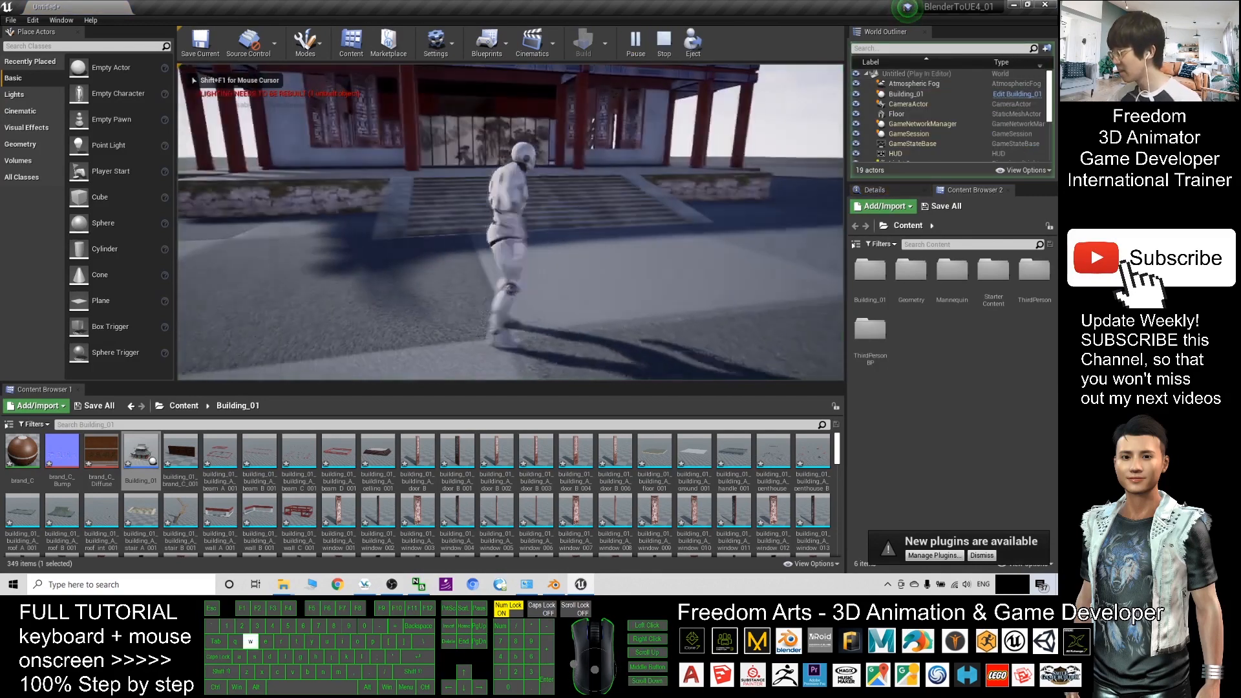